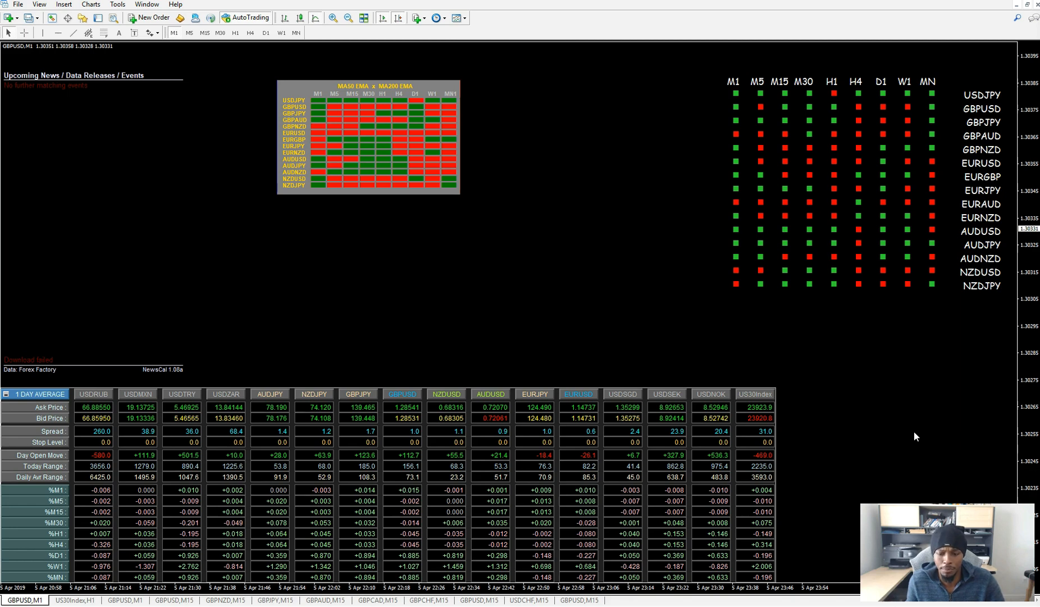
{"action": "mouse_move", "coordinate": [918, 430]}
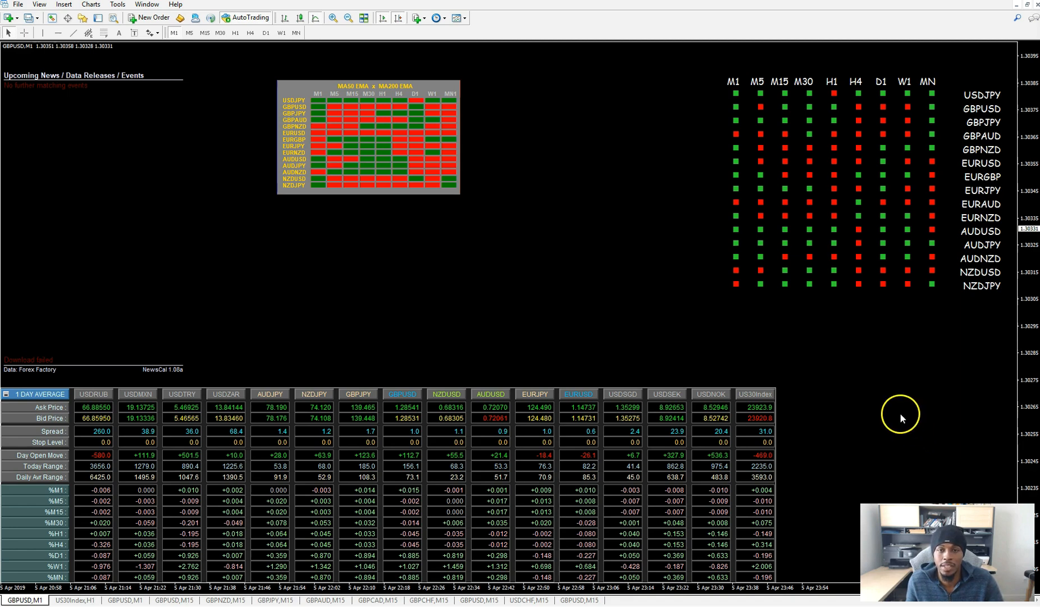
{"action": "mouse_move", "coordinate": [862, 396]}
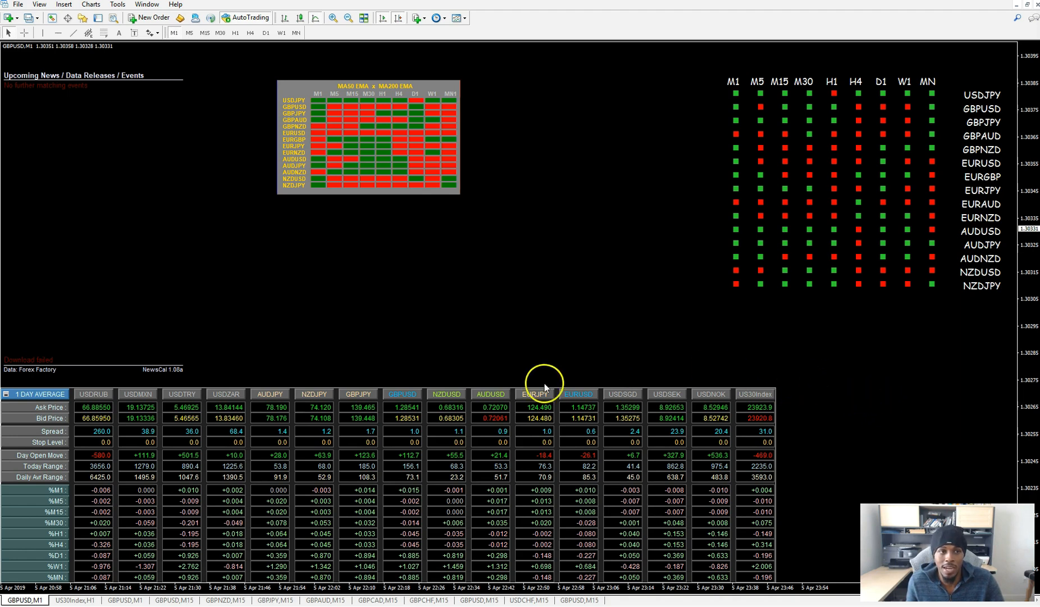
{"action": "mouse_move", "coordinate": [175, 296]}
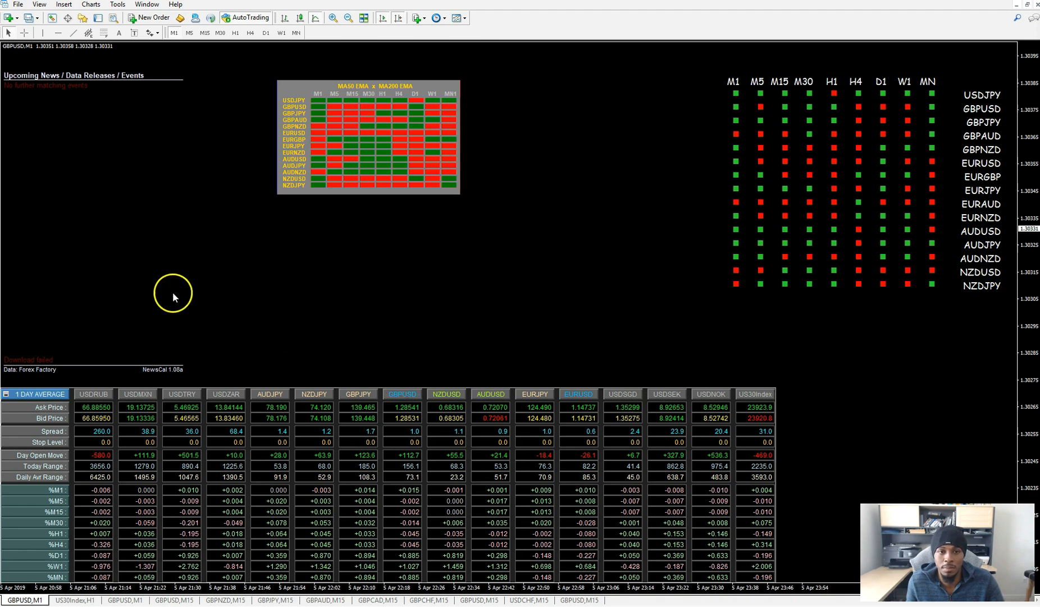
{"action": "mouse_move", "coordinate": [305, 268]}
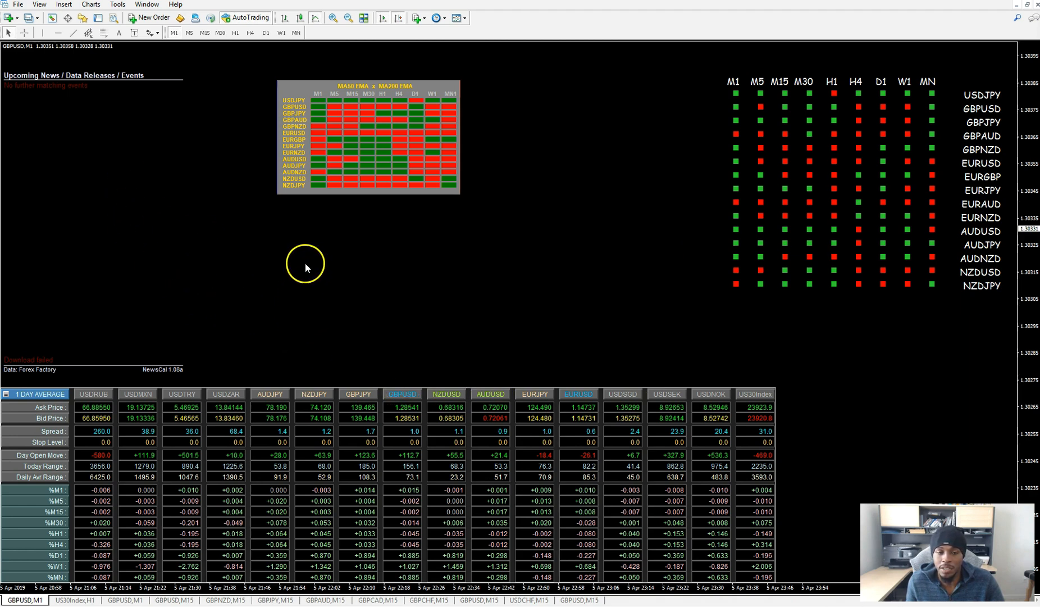
{"action": "mouse_move", "coordinate": [323, 224]}
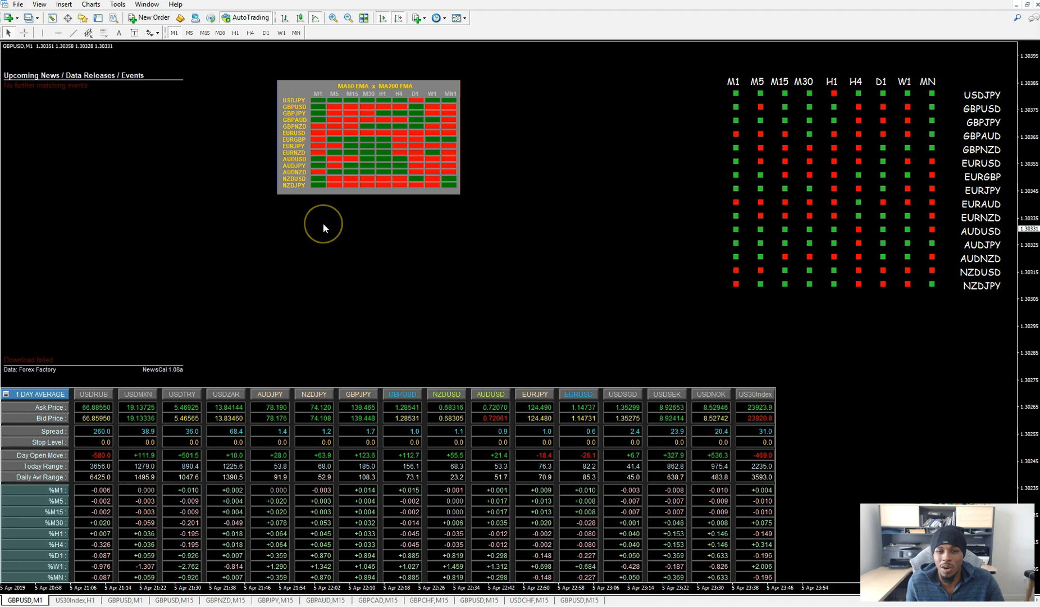
{"action": "mouse_move", "coordinate": [364, 187]}
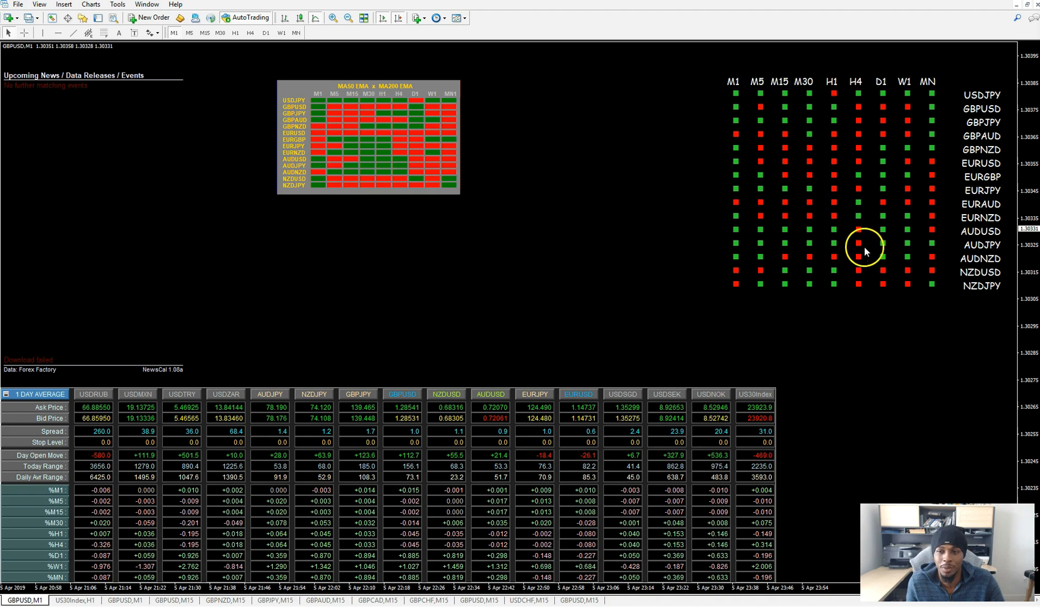
{"action": "mouse_move", "coordinate": [390, 369]}
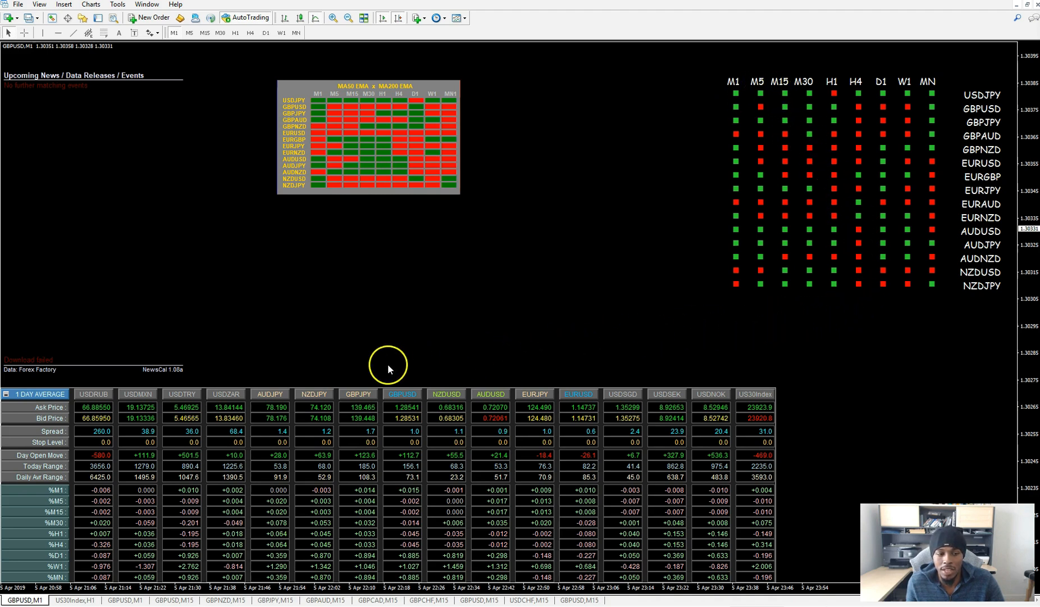
{"action": "mouse_move", "coordinate": [127, 478]}
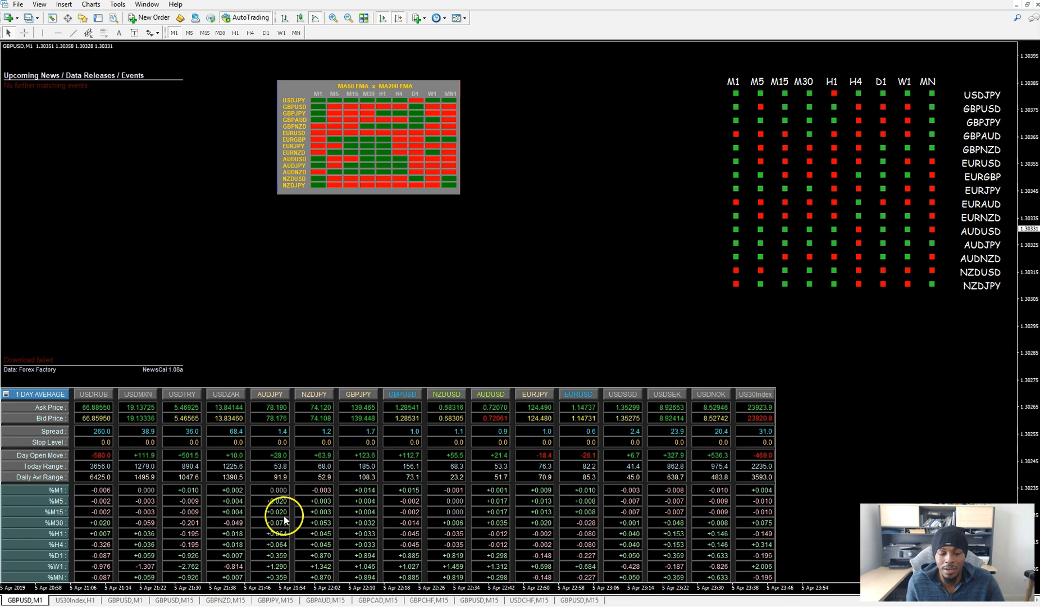
{"action": "mouse_move", "coordinate": [319, 530]}
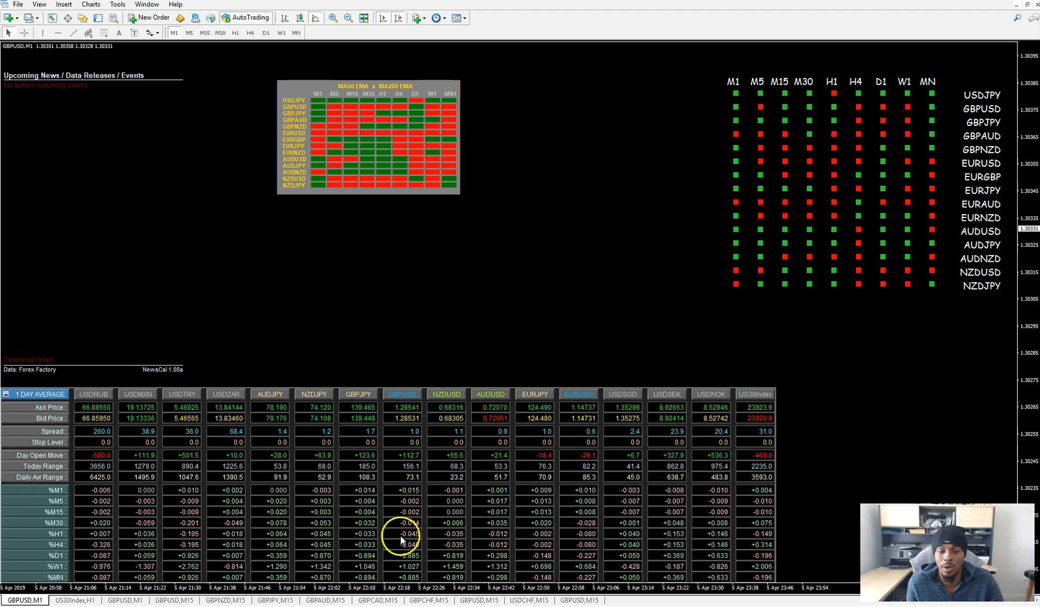
{"action": "mouse_move", "coordinate": [451, 534]}
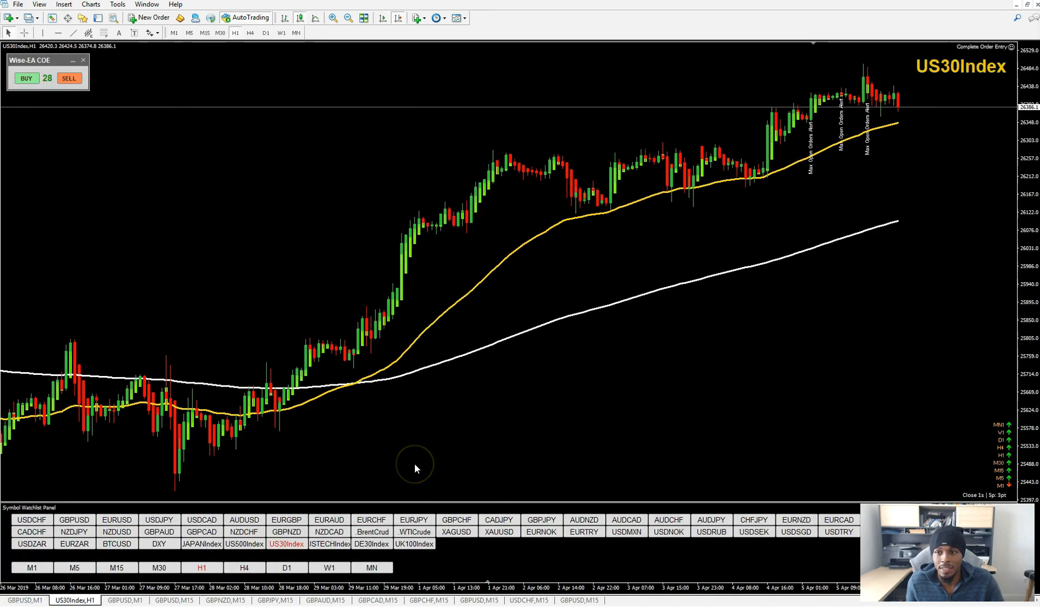
{"action": "mouse_move", "coordinate": [415, 468]}
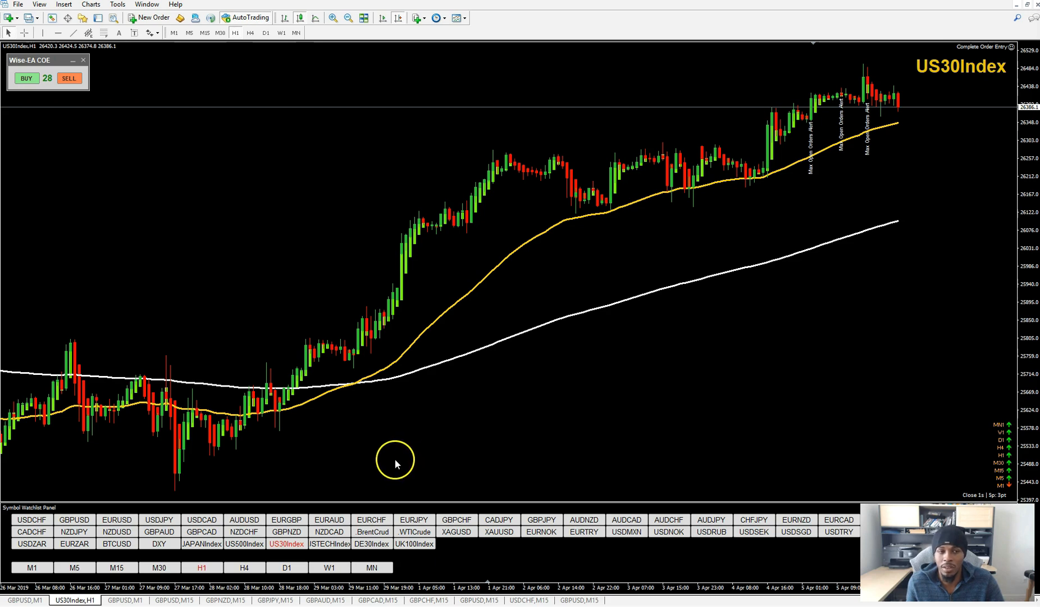
{"action": "mouse_move", "coordinate": [407, 443]}
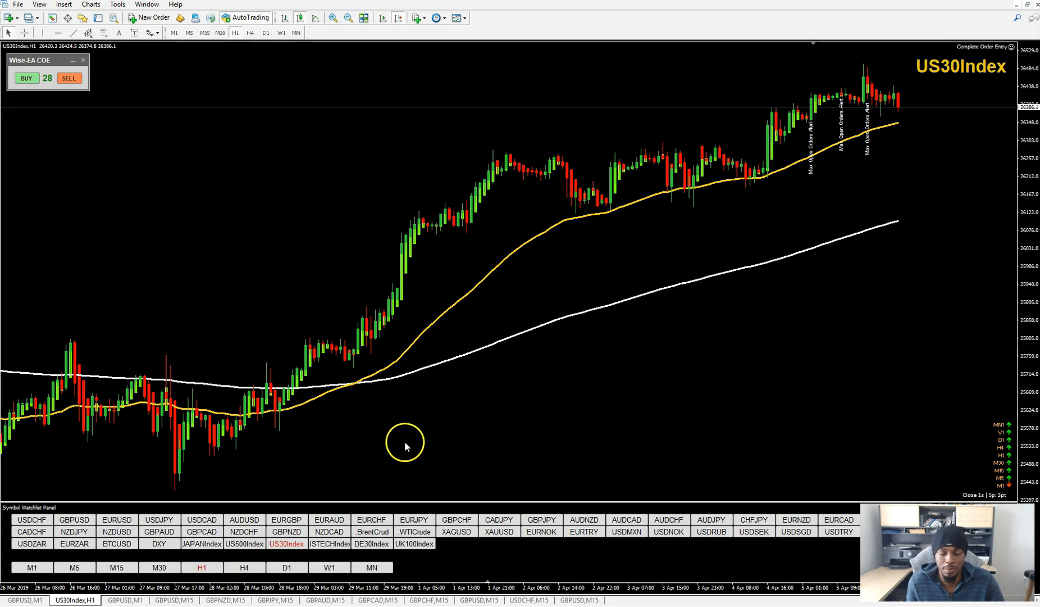
{"action": "mouse_move", "coordinate": [74, 473]}
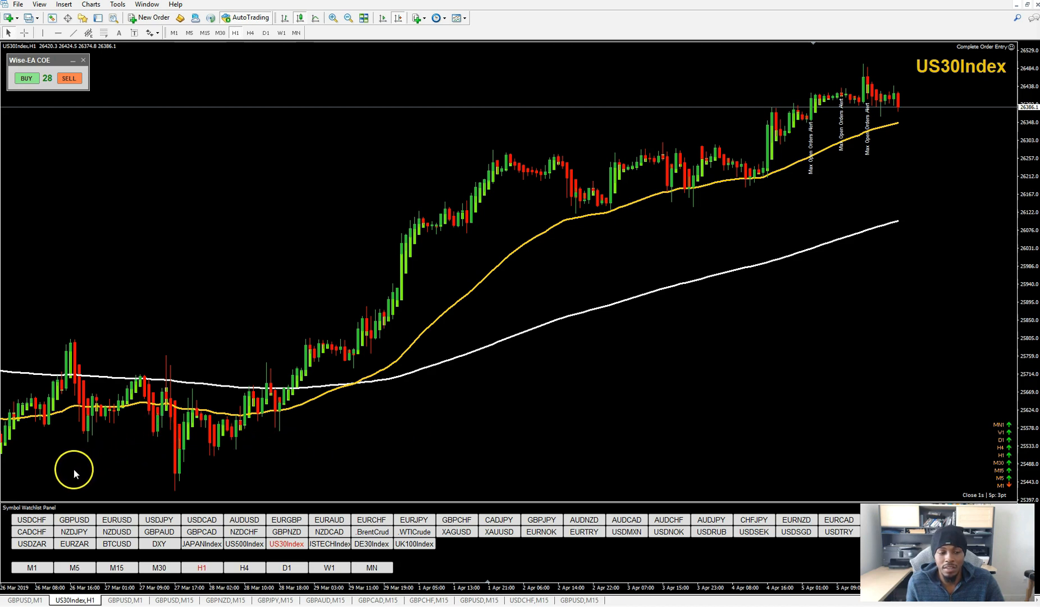
{"action": "mouse_move", "coordinate": [75, 474]}
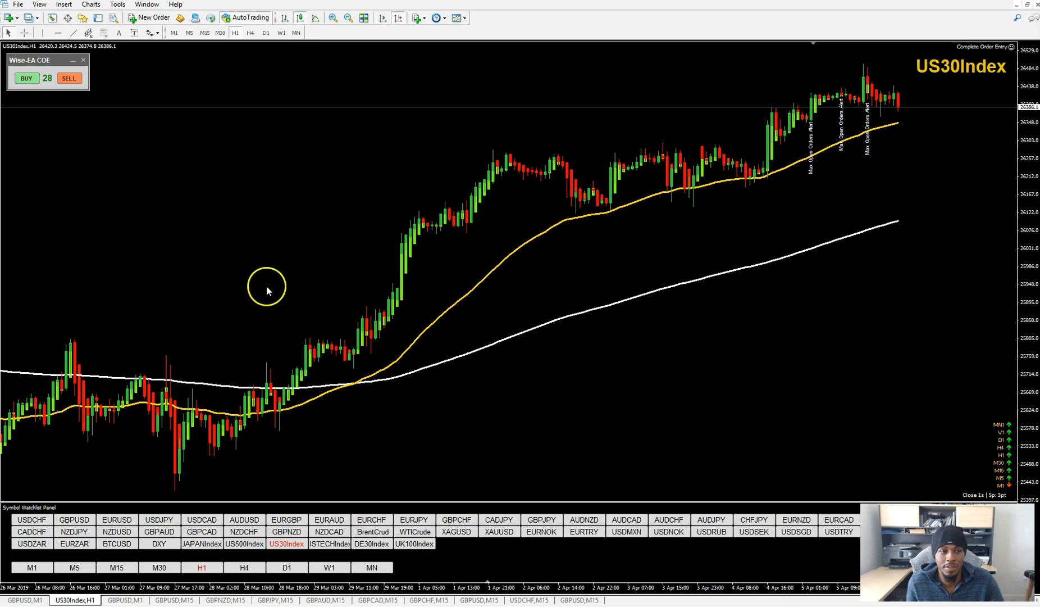
{"action": "mouse_move", "coordinate": [218, 158]}
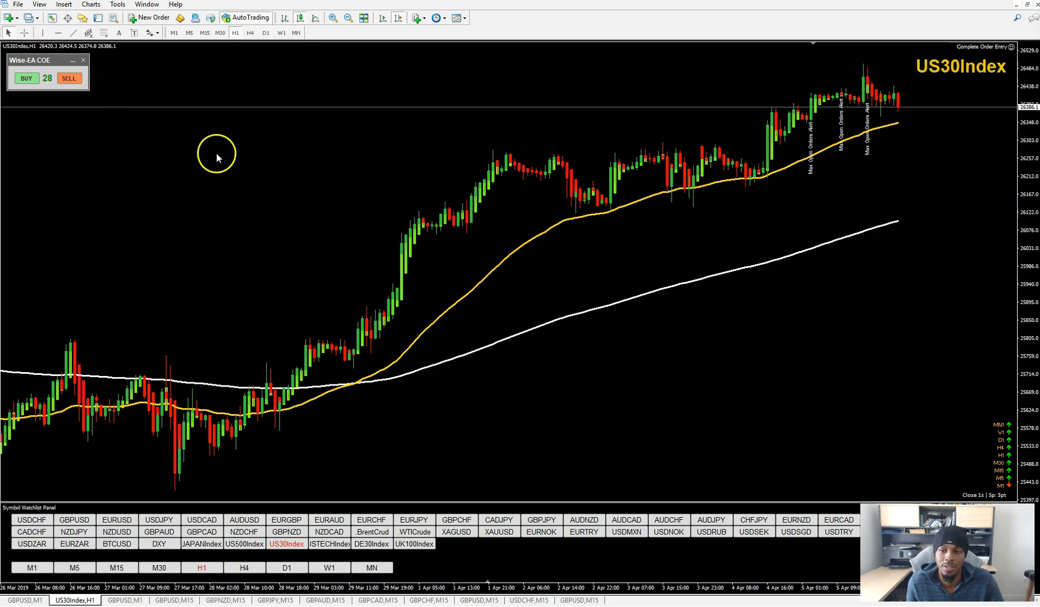
{"action": "mouse_move", "coordinate": [601, 389]}
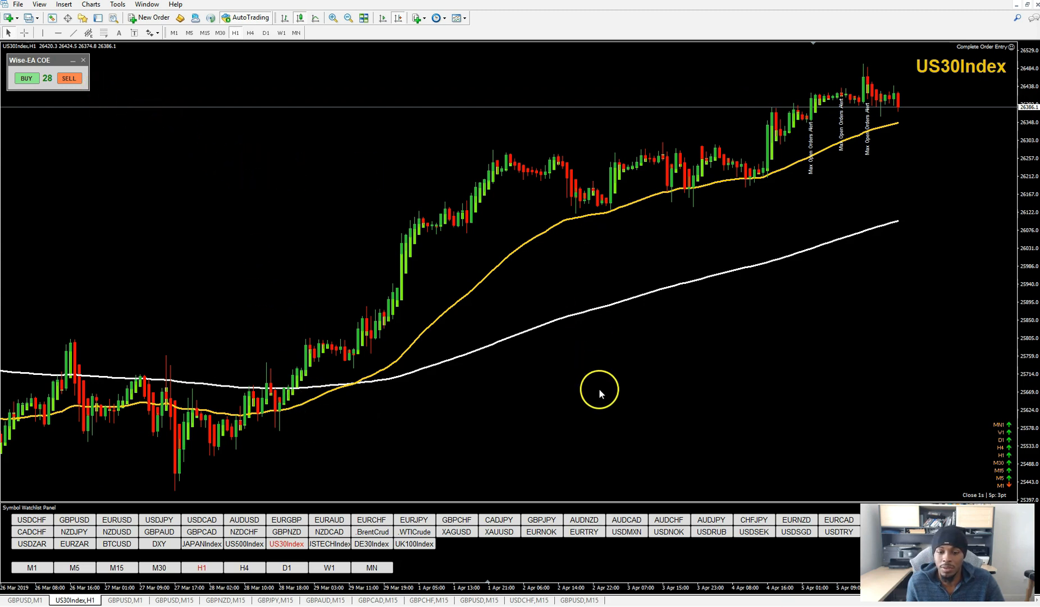
{"action": "mouse_move", "coordinate": [632, 417]}
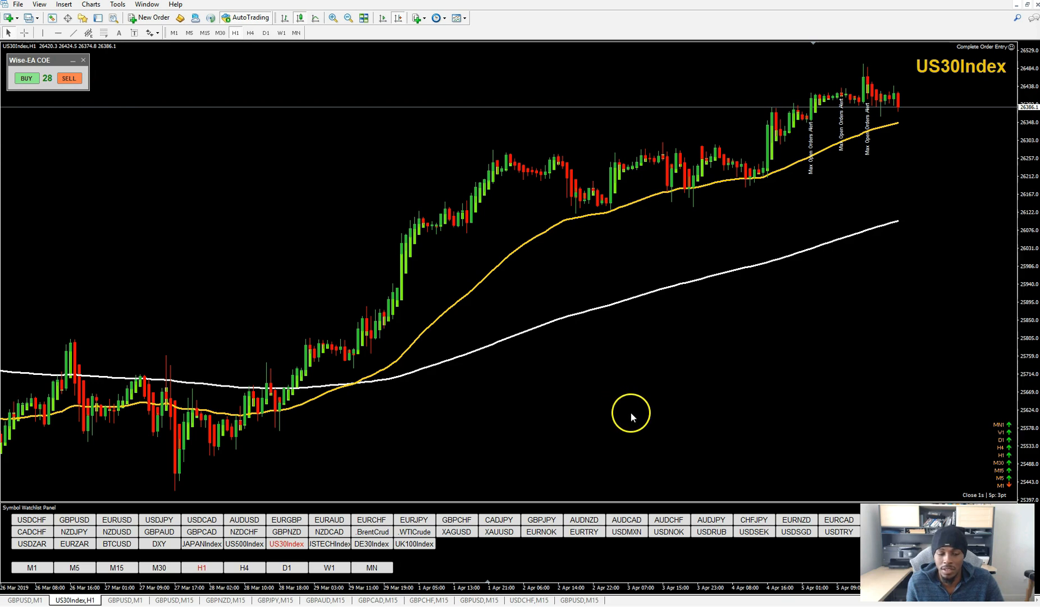
{"action": "mouse_move", "coordinate": [972, 416]}
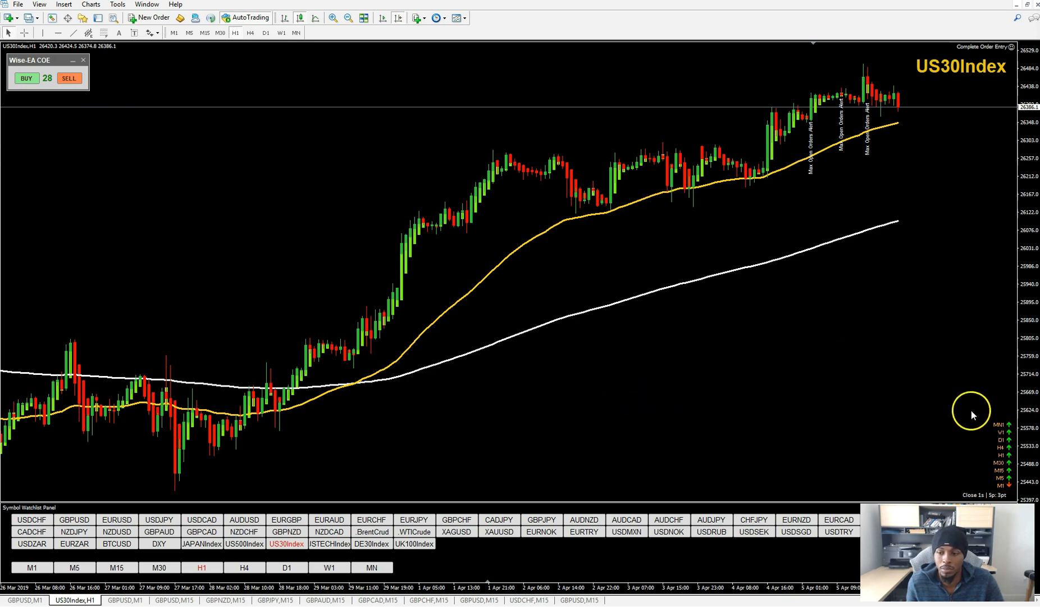
{"action": "mouse_move", "coordinate": [147, 579]}
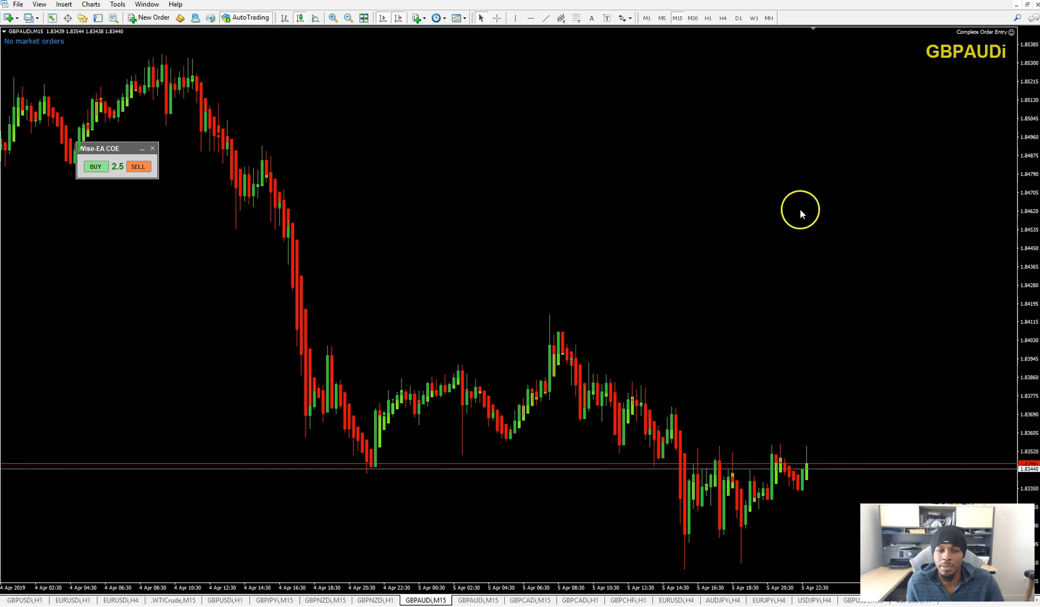
{"action": "mouse_move", "coordinate": [736, 189]}
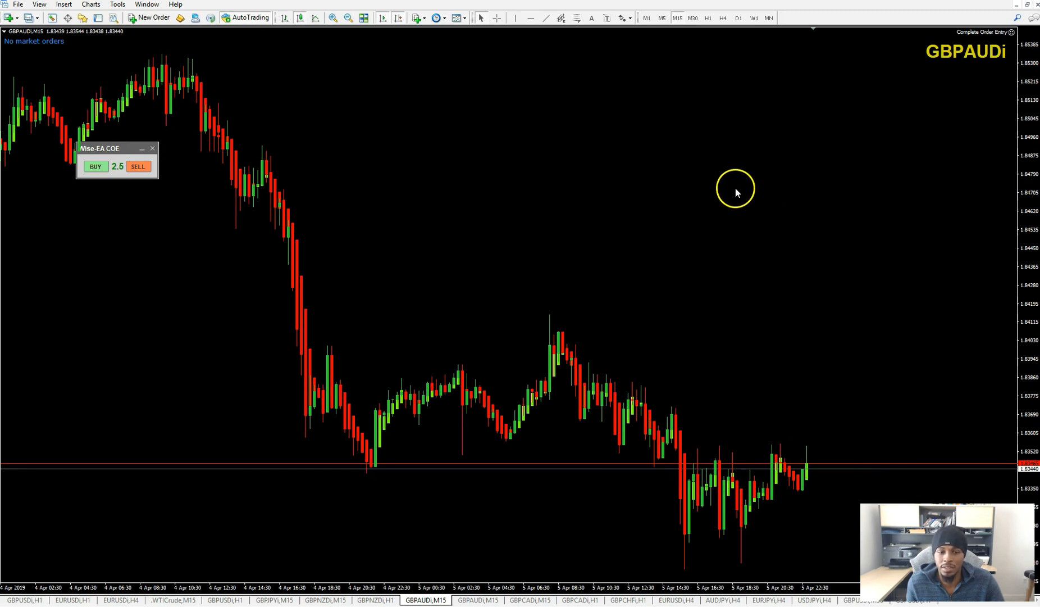
{"action": "mouse_move", "coordinate": [729, 191]}
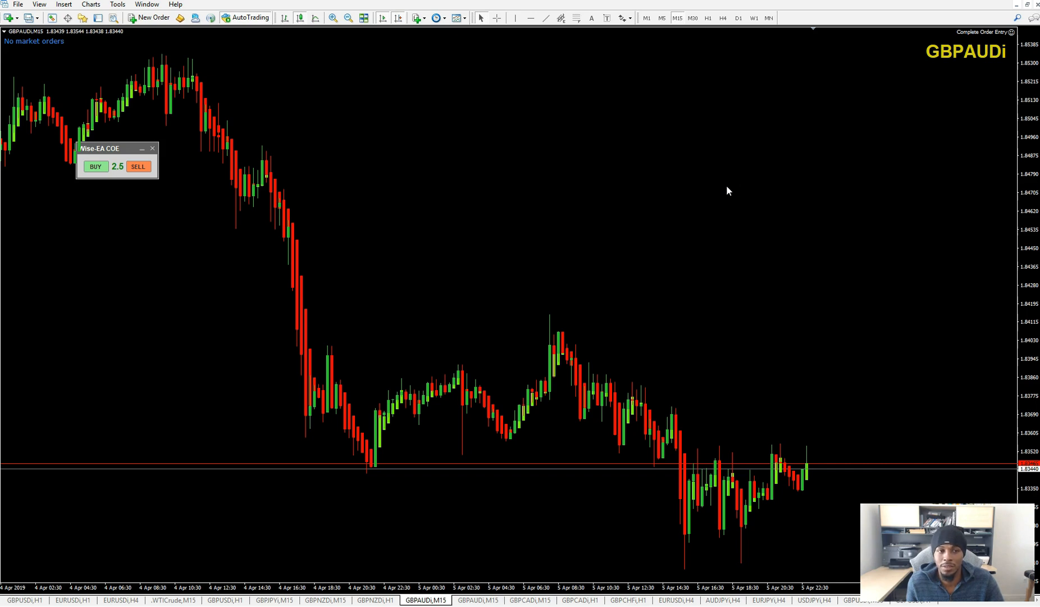
{"action": "mouse_move", "coordinate": [722, 189]}
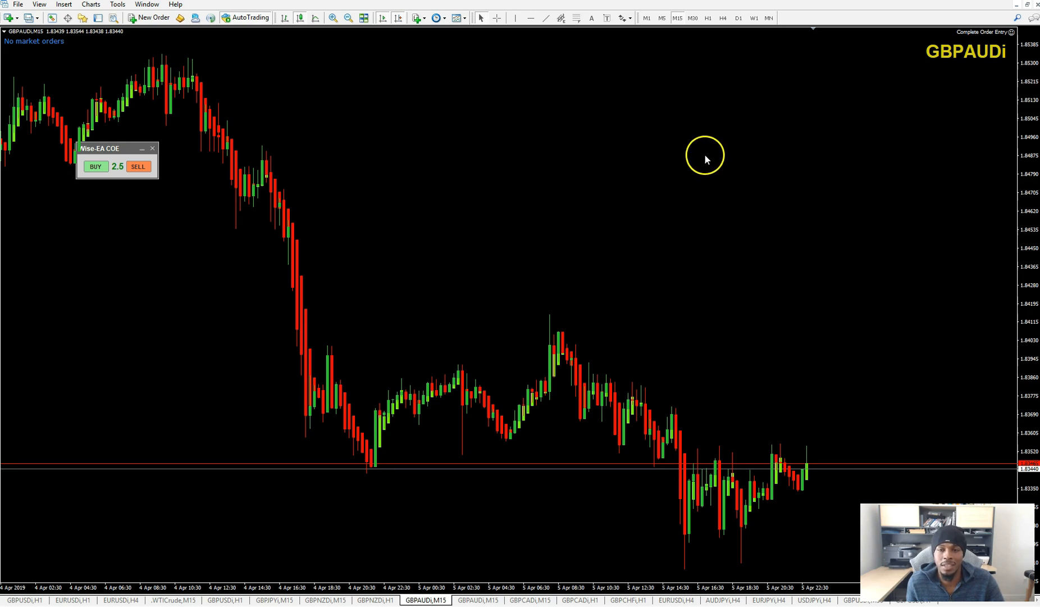
{"action": "mouse_move", "coordinate": [698, 145]}
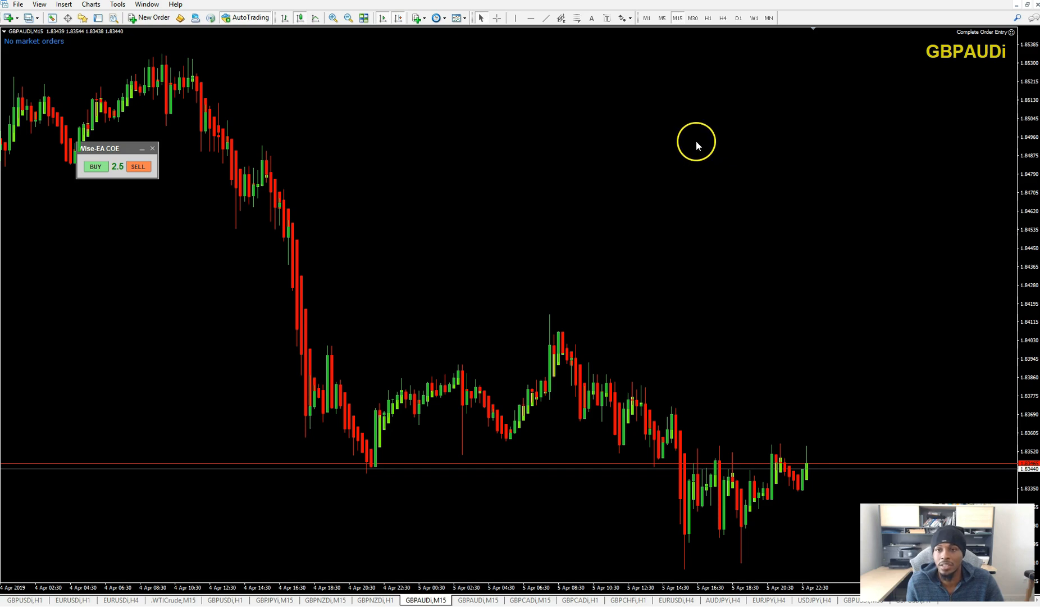
{"action": "mouse_move", "coordinate": [695, 146]}
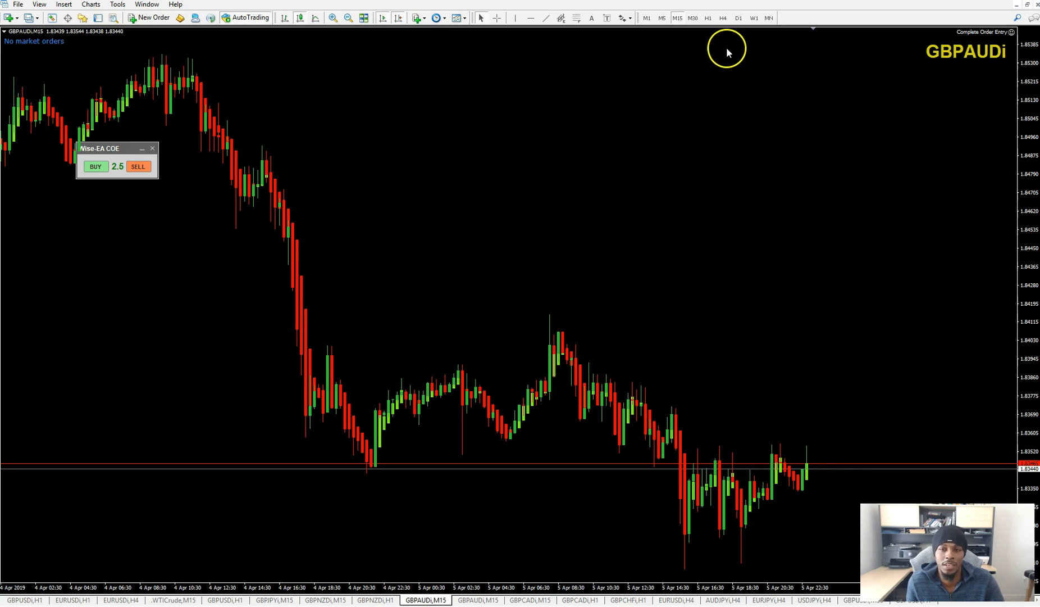
Switch MetaTrader 4 to the GBPAUD 15-minute (M15) chart.
{"action": "left_click", "coordinate": [708, 18]}
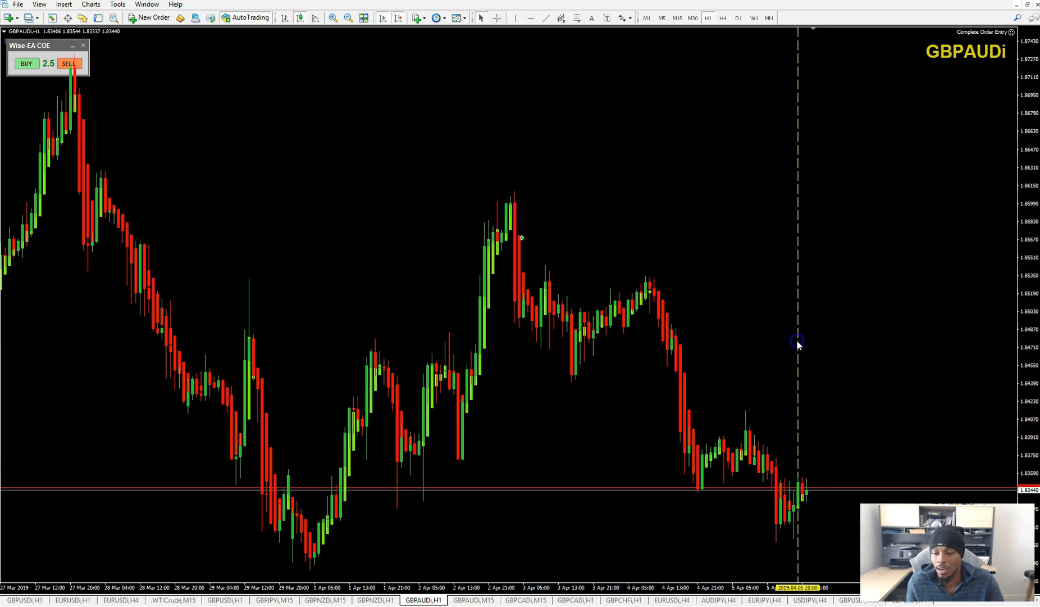
{"action": "mouse_move", "coordinate": [830, 330]}
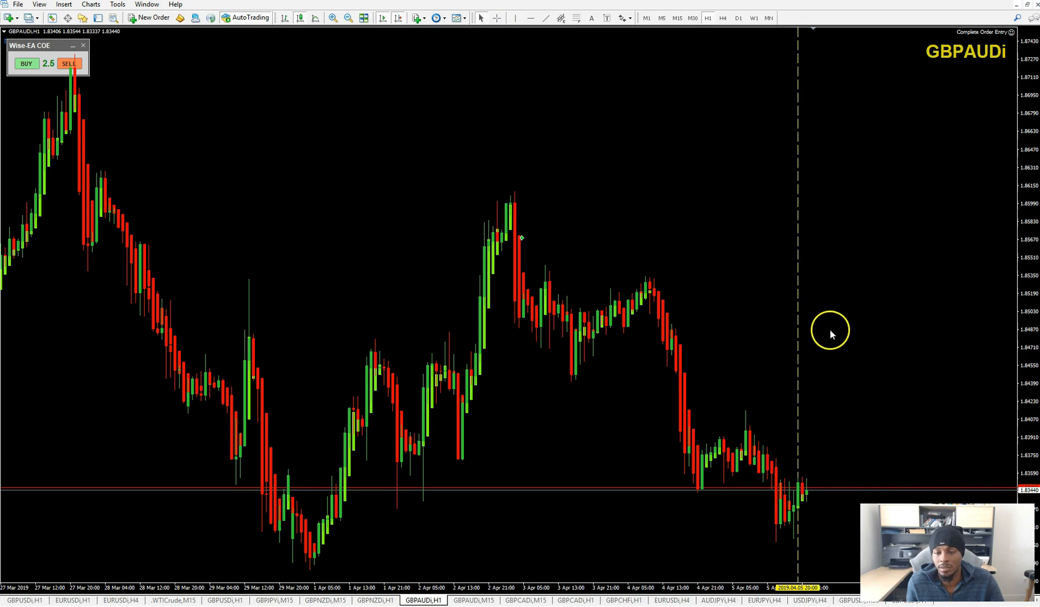
{"action": "mouse_move", "coordinate": [842, 348]}
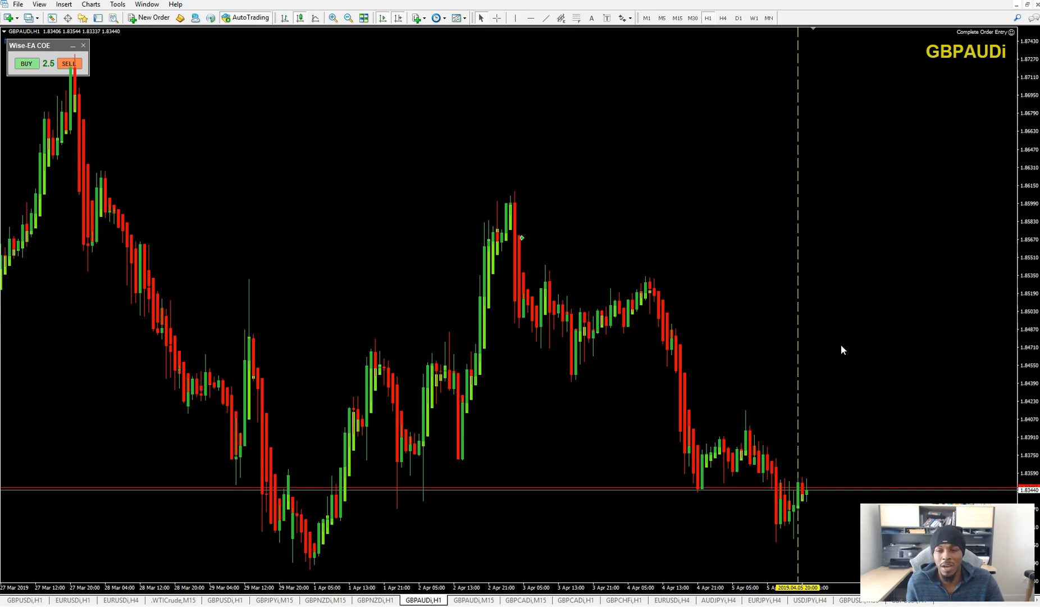
{"action": "mouse_move", "coordinate": [845, 354]}
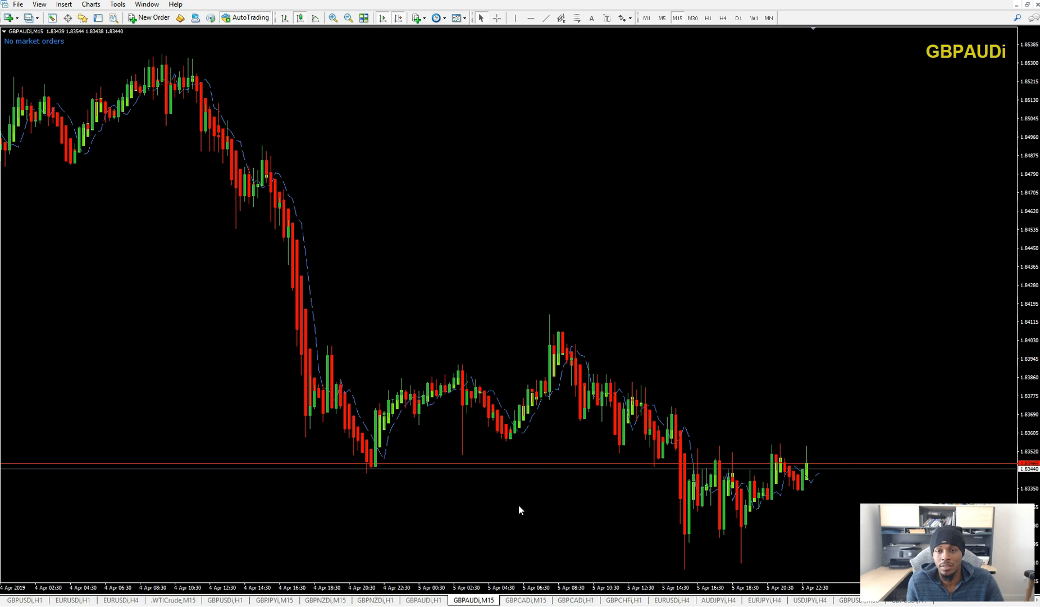
{"action": "left_click", "coordinate": [722, 18]}
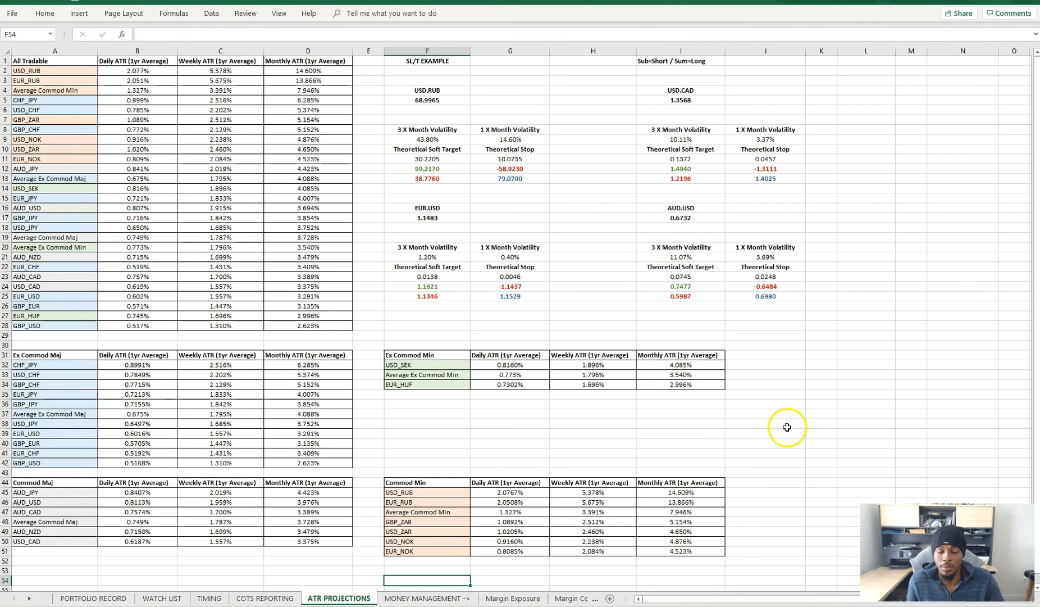
{"action": "mouse_move", "coordinate": [775, 422]}
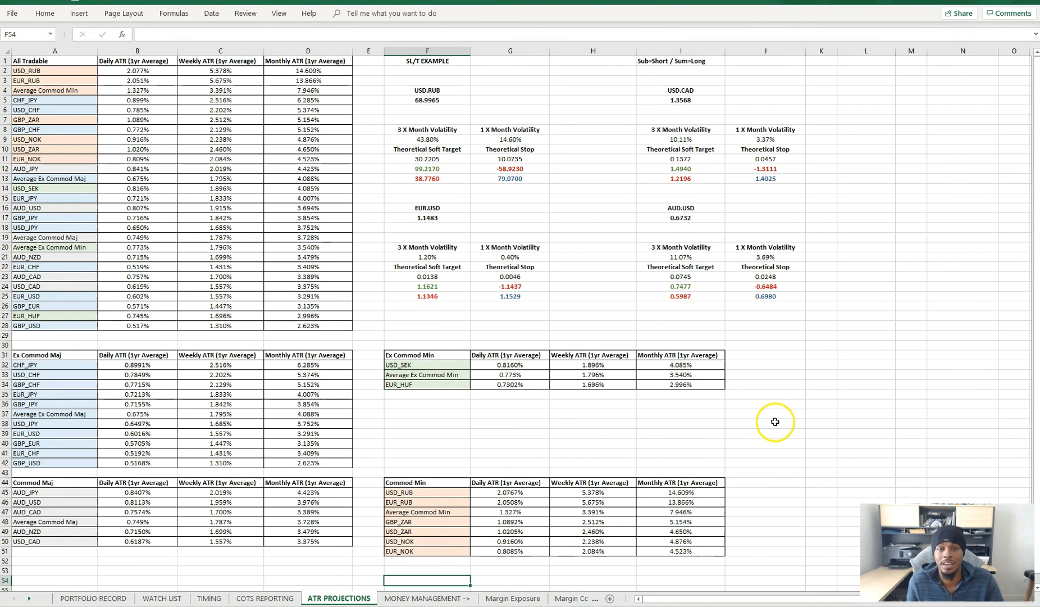
{"action": "mouse_move", "coordinate": [772, 422]}
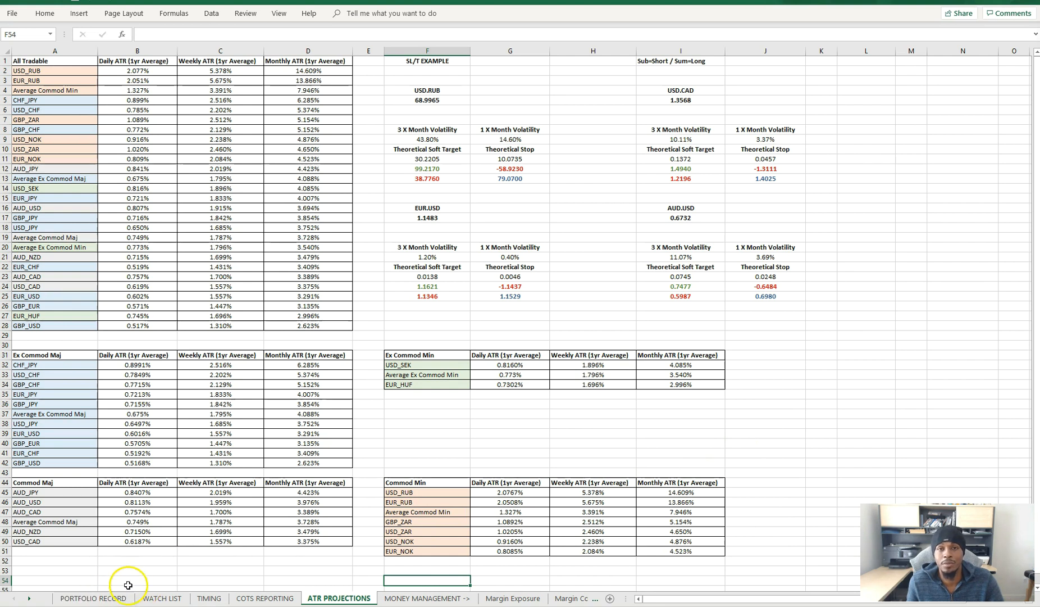
{"action": "mouse_move", "coordinate": [157, 567]}
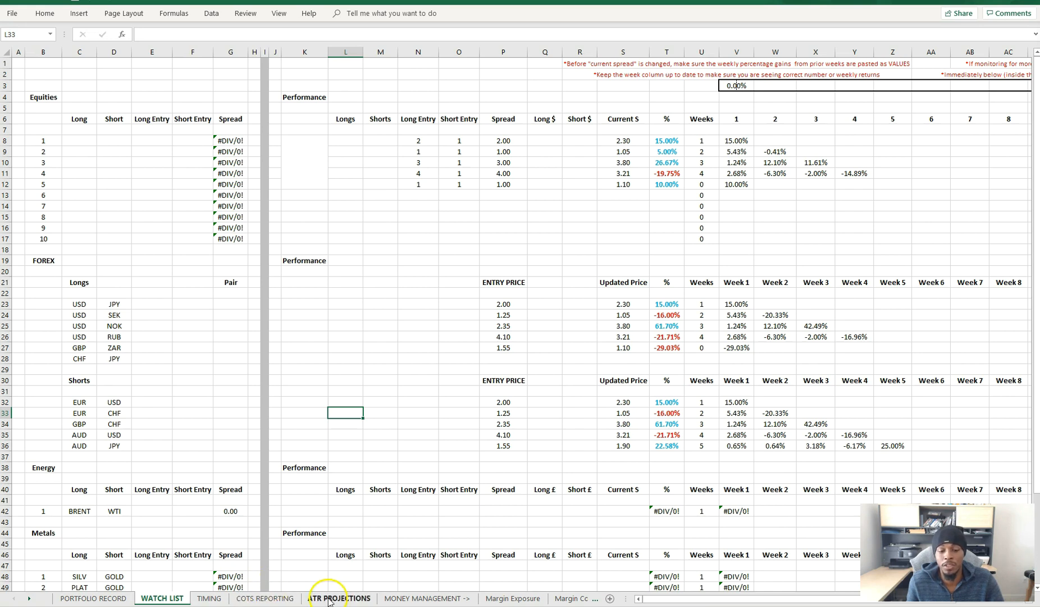
Return to the ATR PROJECTIONS sheet, then move on to the Margin Cost sheet.
{"action": "left_click", "coordinate": [338, 598]}
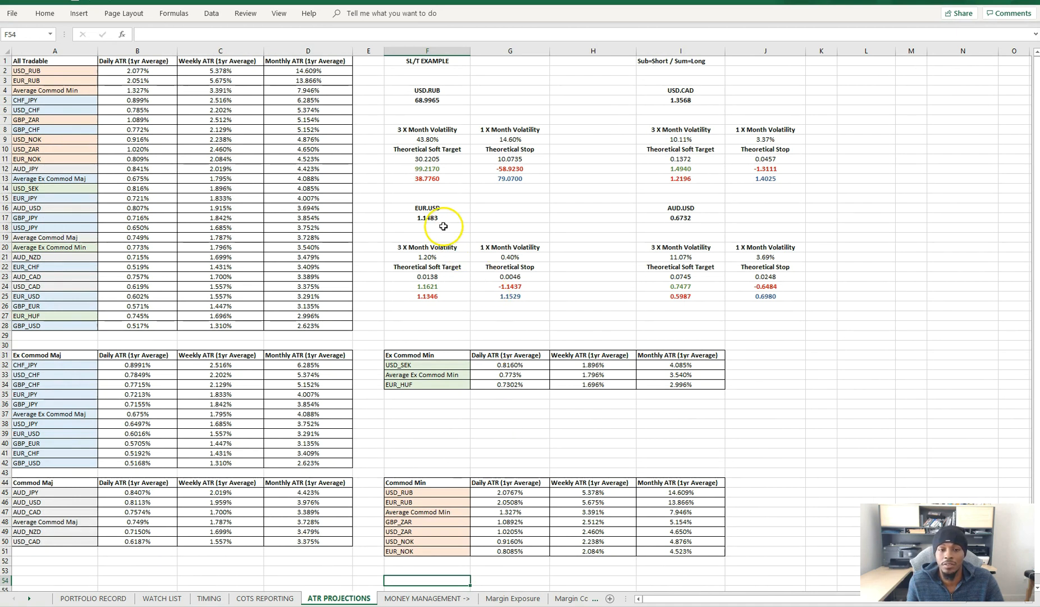
{"action": "mouse_move", "coordinate": [393, 250]}
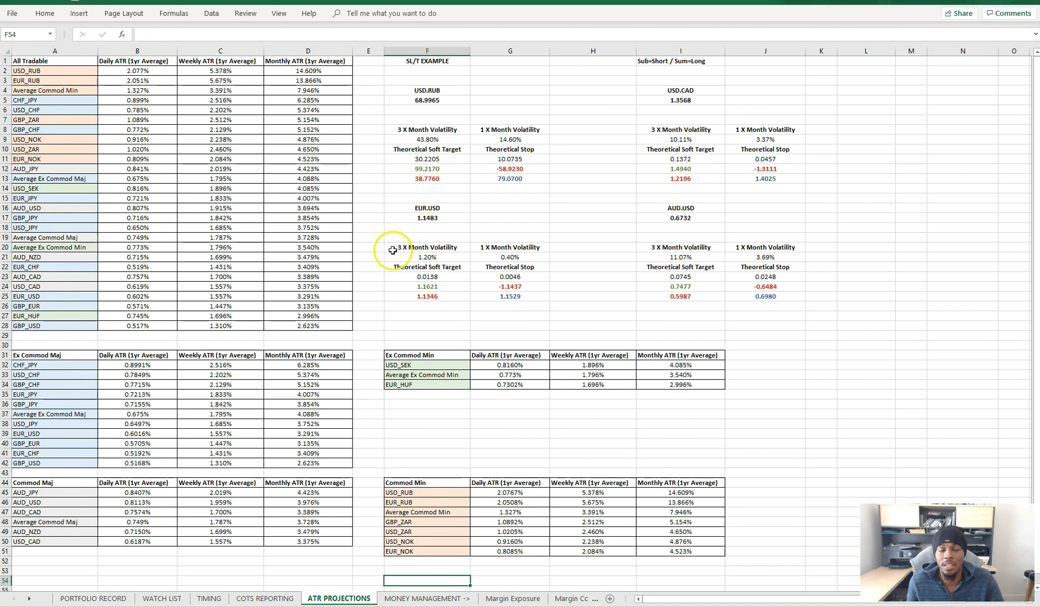
{"action": "mouse_move", "coordinate": [378, 286]}
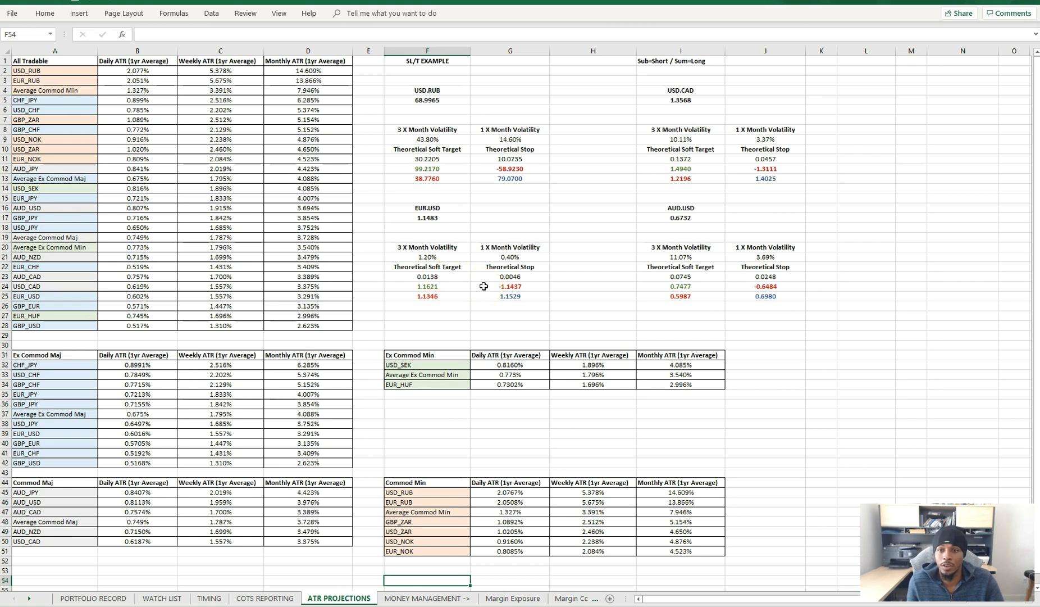
{"action": "mouse_move", "coordinate": [482, 285]}
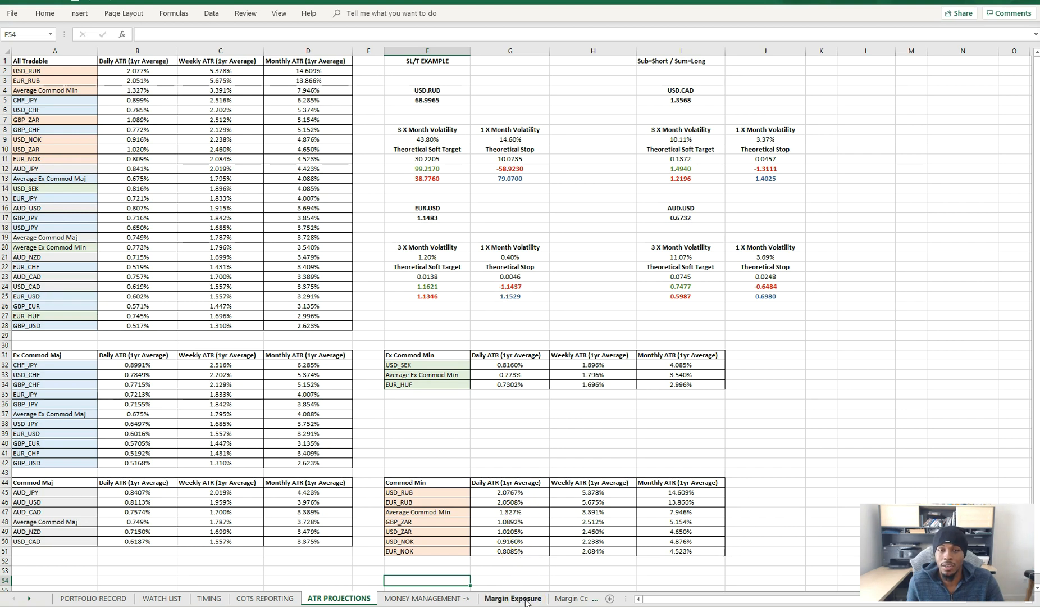
{"action": "left_click", "coordinate": [510, 598]}
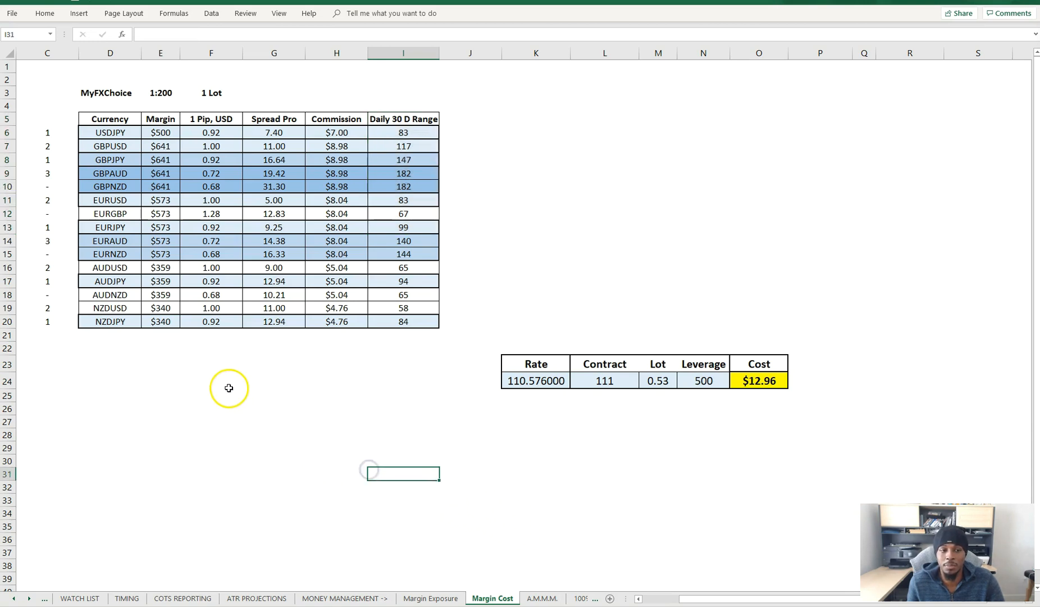
Browse the Margin Cost, A.M.M.M. and 100% MM Formula sheets, then show the Word overview.
{"action": "left_click_drag", "start_coordinate": [160, 173], "coordinate": [211, 325]}
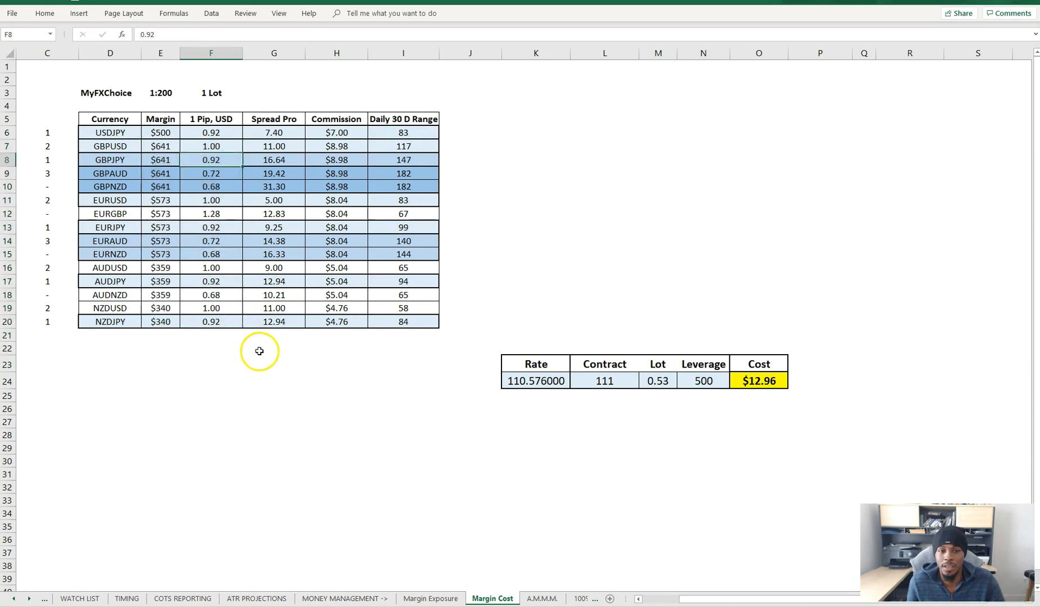
{"action": "mouse_move", "coordinate": [424, 180]}
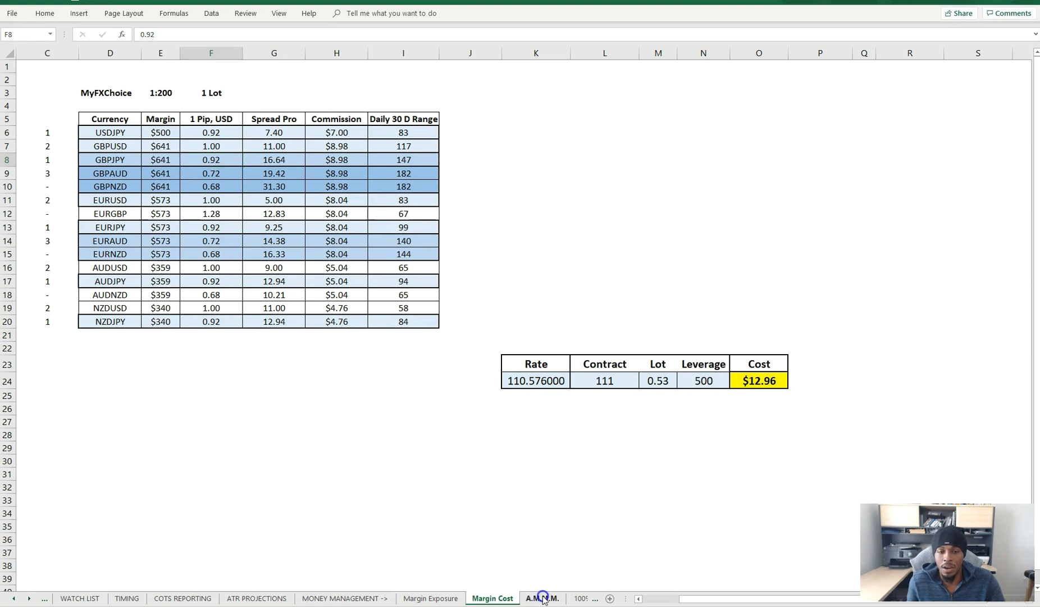
{"action": "left_click", "coordinate": [542, 597]}
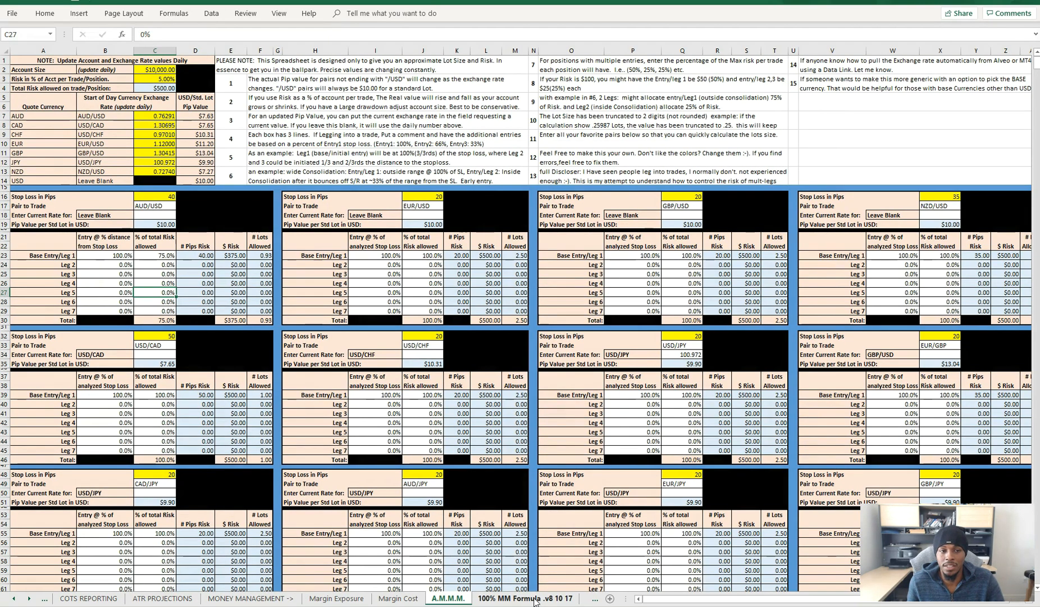
{"action": "left_click", "coordinate": [520, 598]}
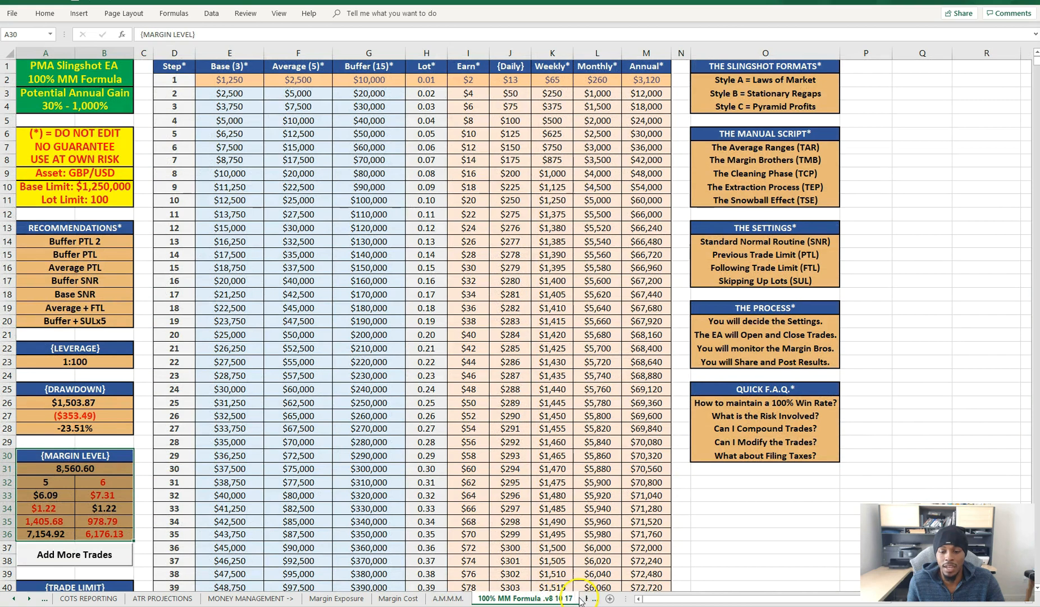
{"action": "left_click", "coordinate": [493, 599]}
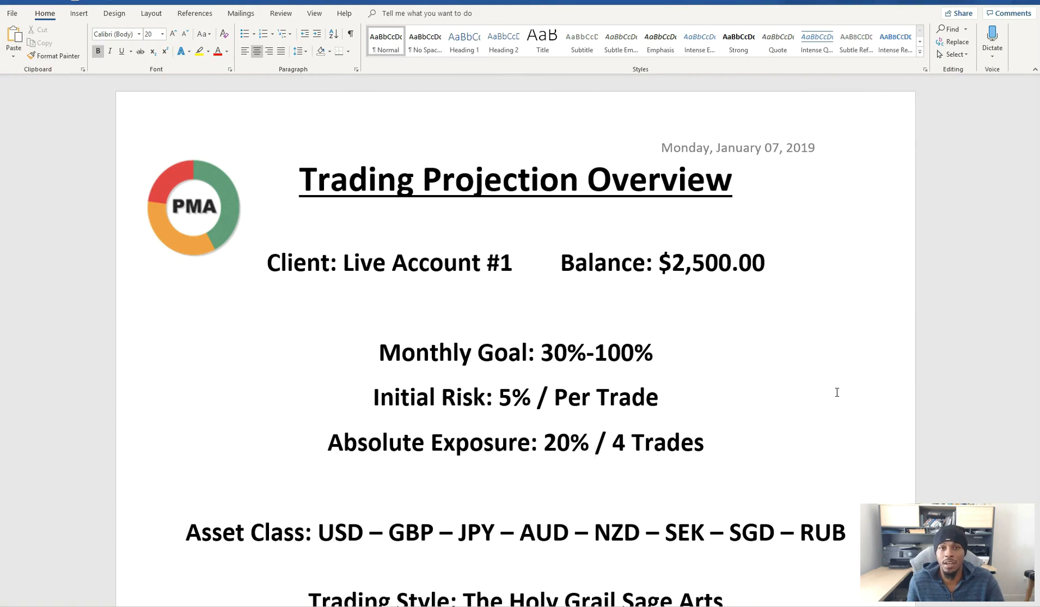
{"action": "left_click", "coordinate": [591, 443]}
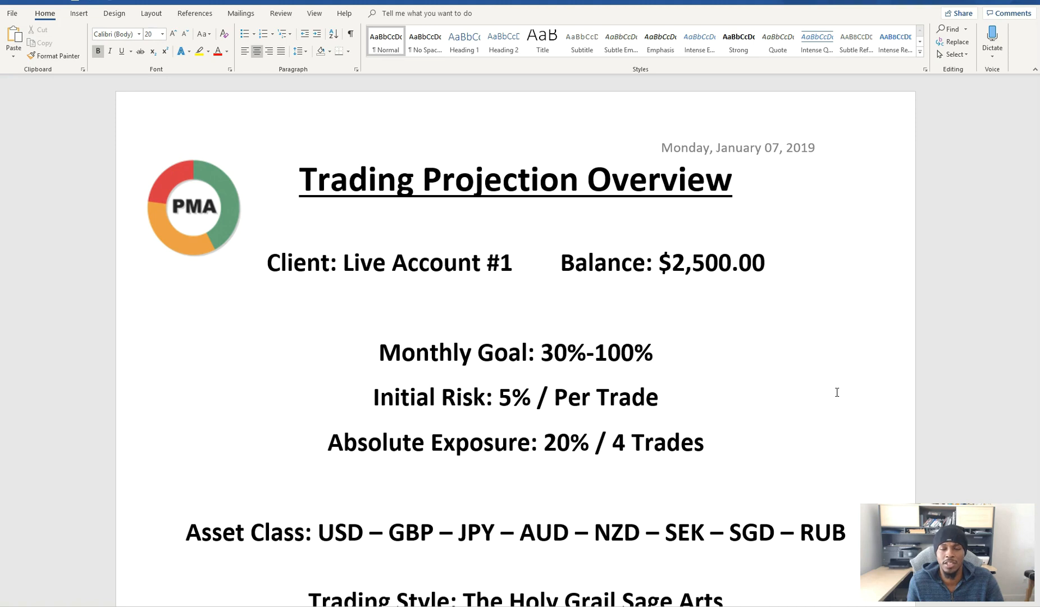
{"action": "scroll", "scroll_direction": "down", "scroll_amount": 3}
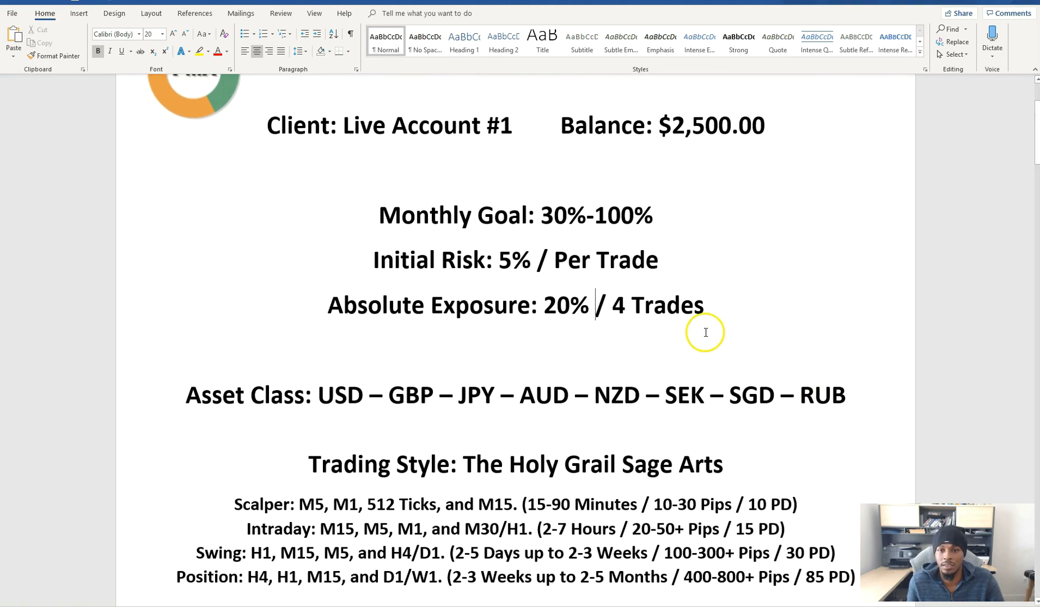
{"action": "mouse_move", "coordinate": [698, 199]}
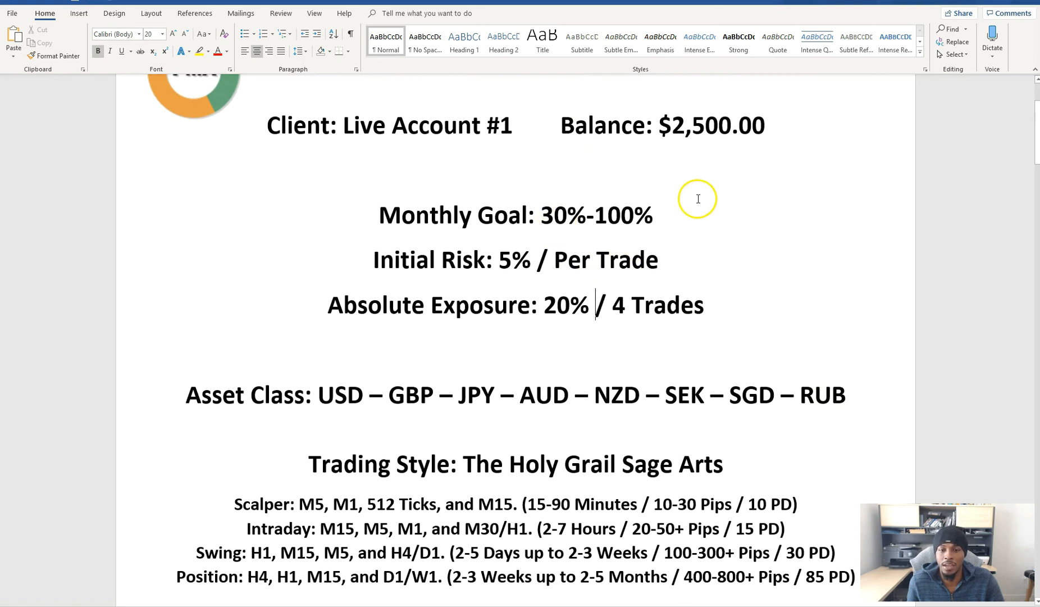
{"action": "mouse_move", "coordinate": [593, 246]}
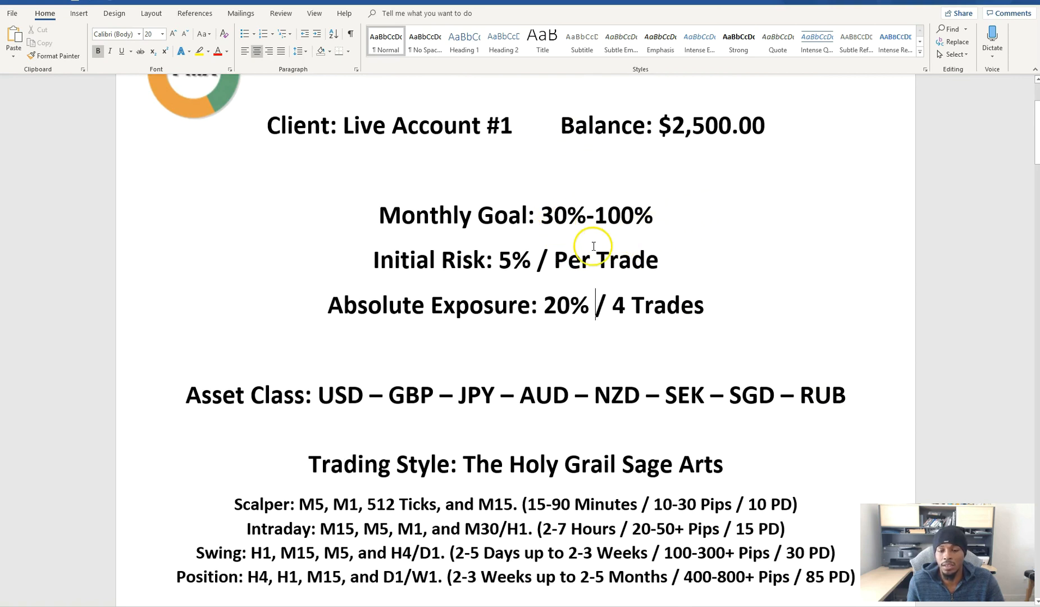
{"action": "mouse_move", "coordinate": [703, 209]}
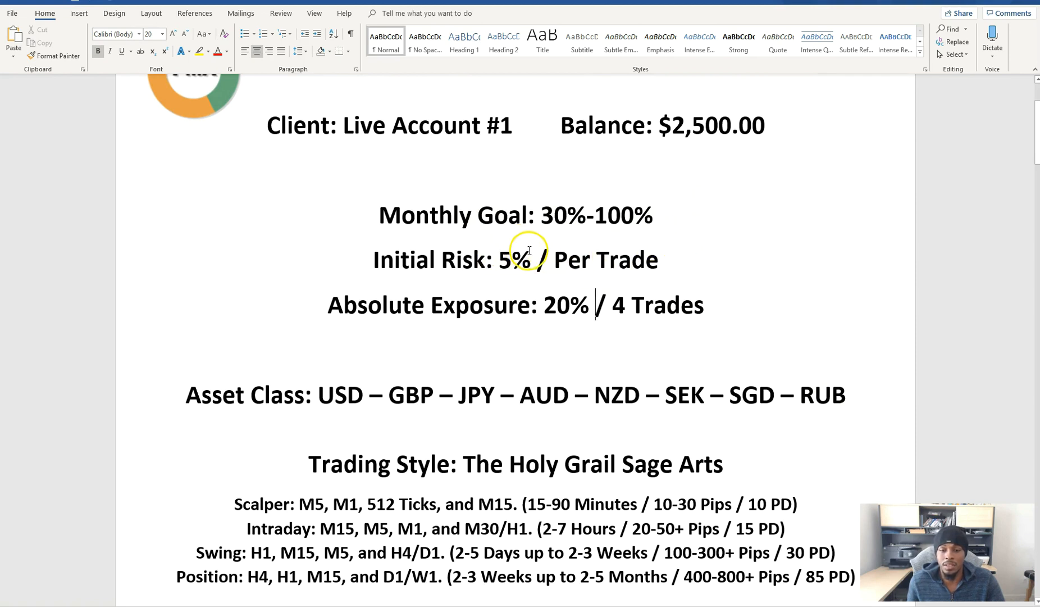
{"action": "scroll", "scroll_direction": "down", "scroll_amount": 3}
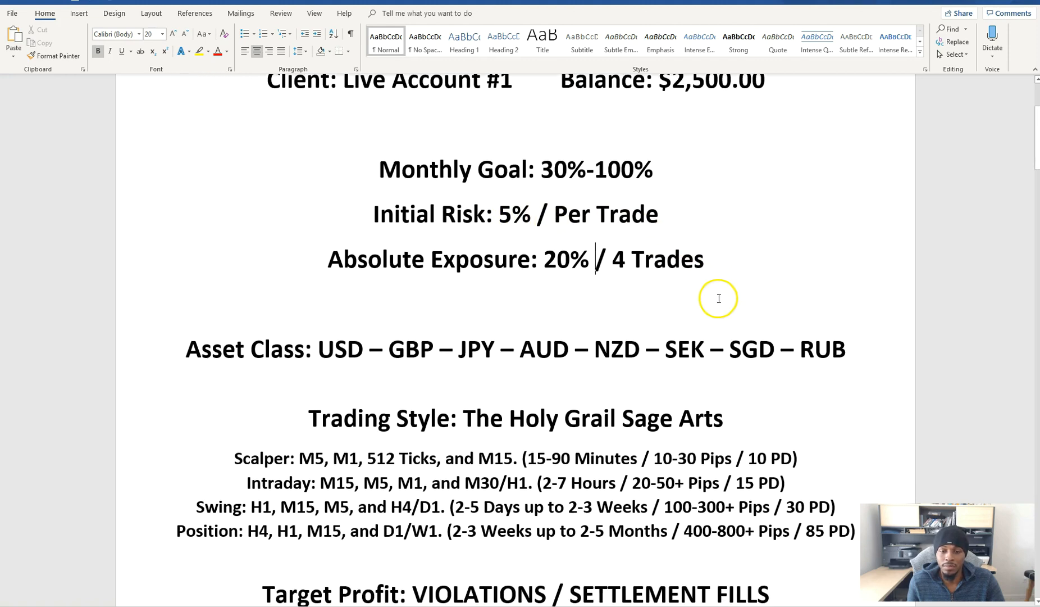
{"action": "mouse_move", "coordinate": [610, 294]}
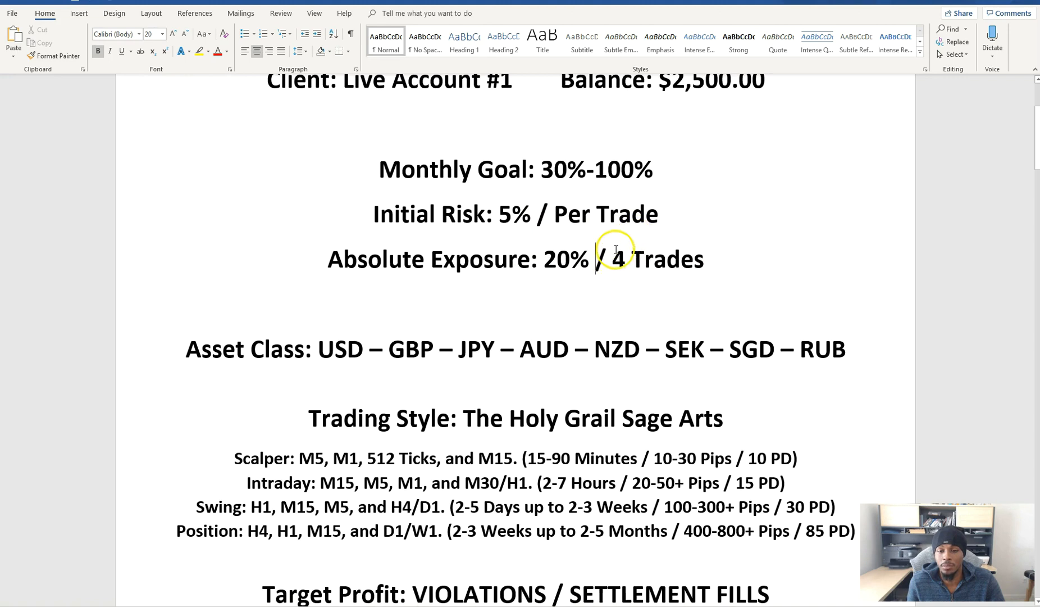
{"action": "mouse_move", "coordinate": [614, 275]}
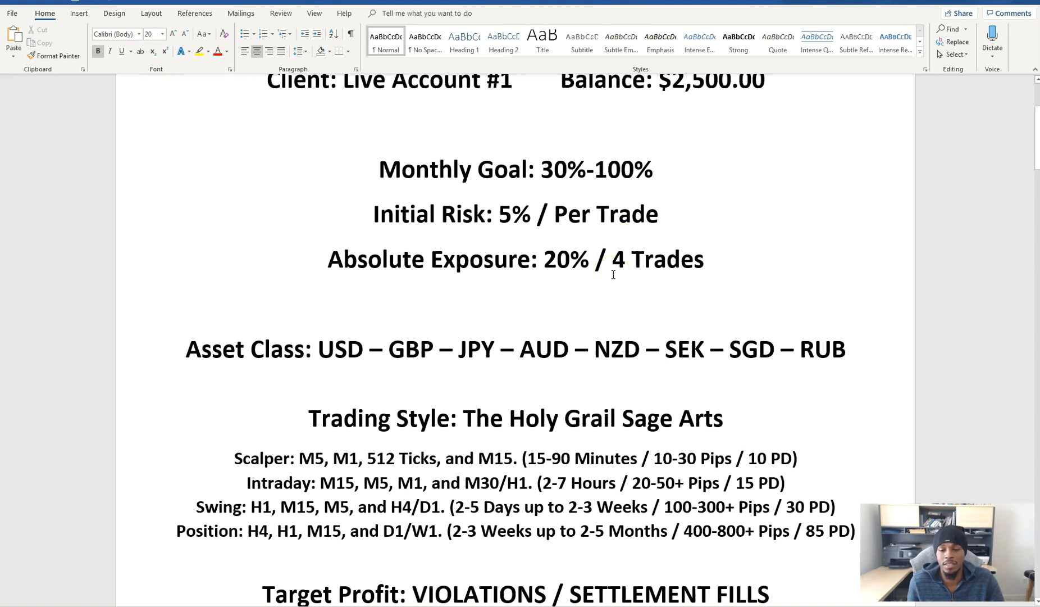
{"action": "scroll", "scroll_direction": "down", "scroll_amount": 3}
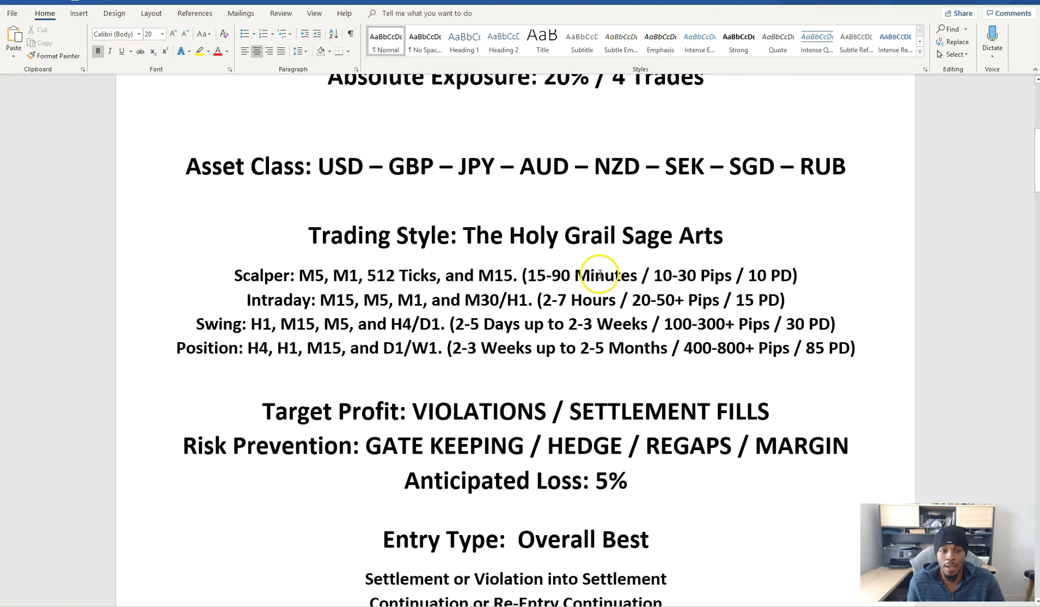
{"action": "mouse_move", "coordinate": [505, 154]}
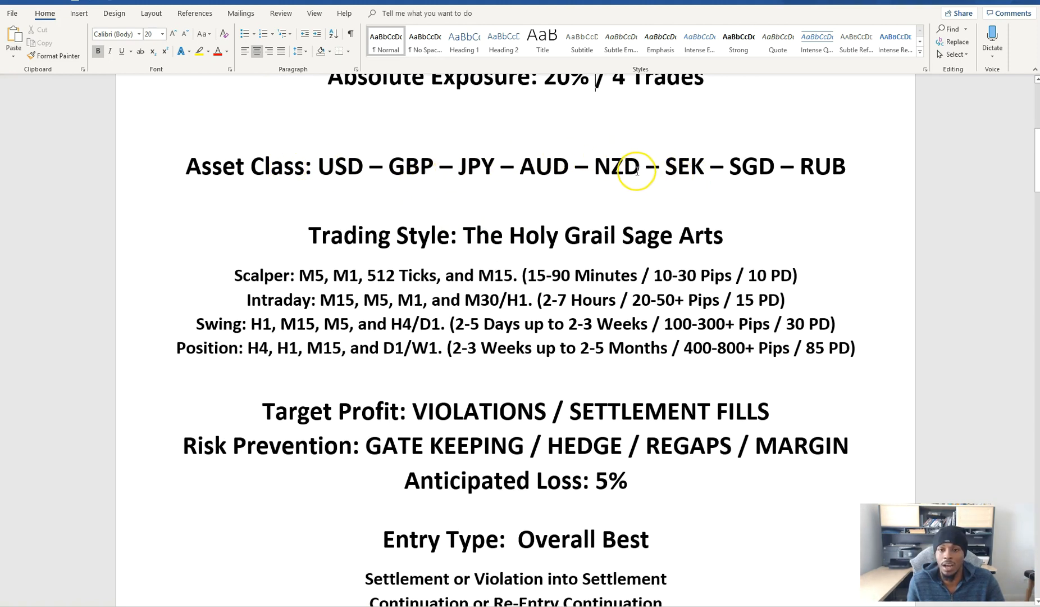
{"action": "mouse_move", "coordinate": [469, 211]}
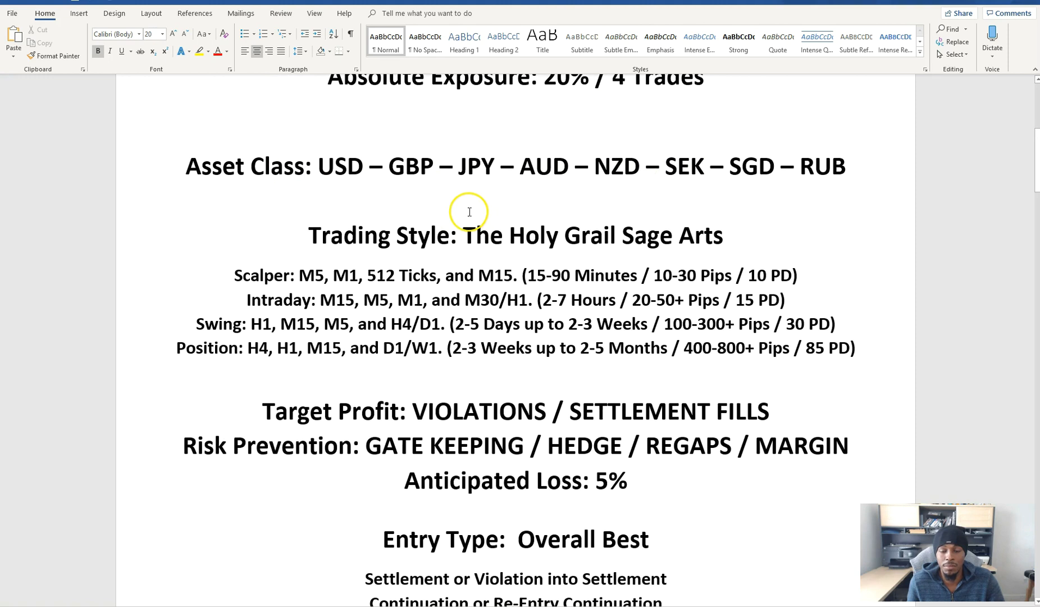
Scroll page 1 past Target Profit and Risk Prevention to the Entry Type section.
{"action": "scroll", "scroll_direction": "down", "scroll_amount": 3}
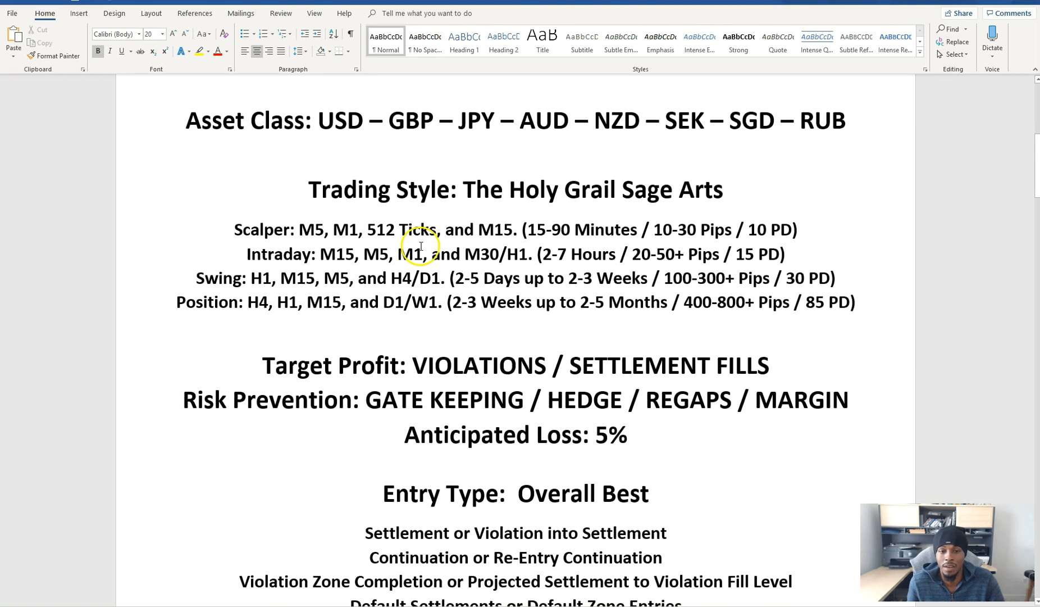
{"action": "mouse_move", "coordinate": [271, 217]}
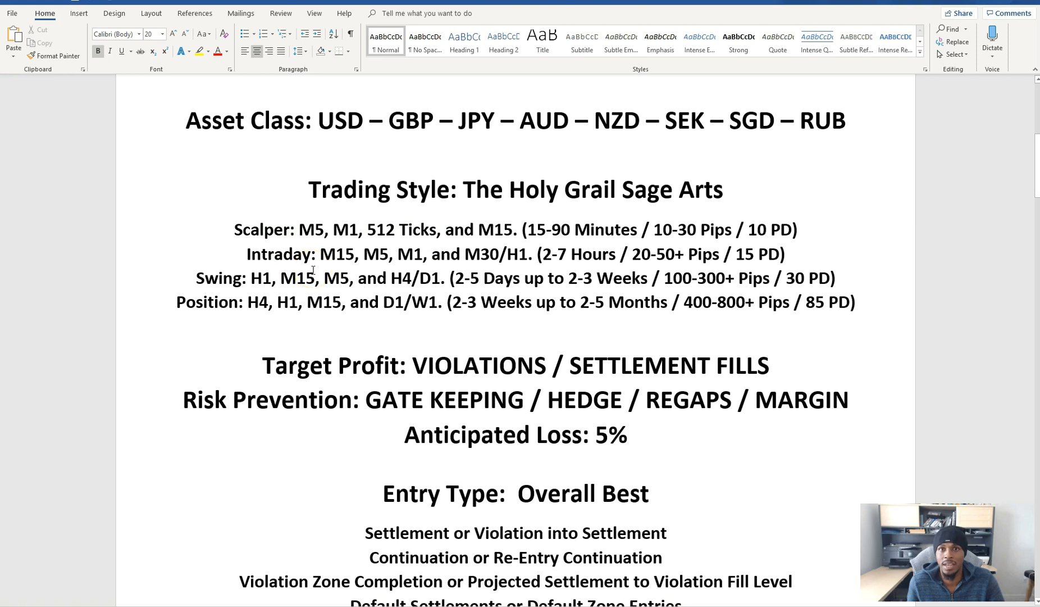
{"action": "scroll", "scroll_direction": "down", "scroll_amount": 3}
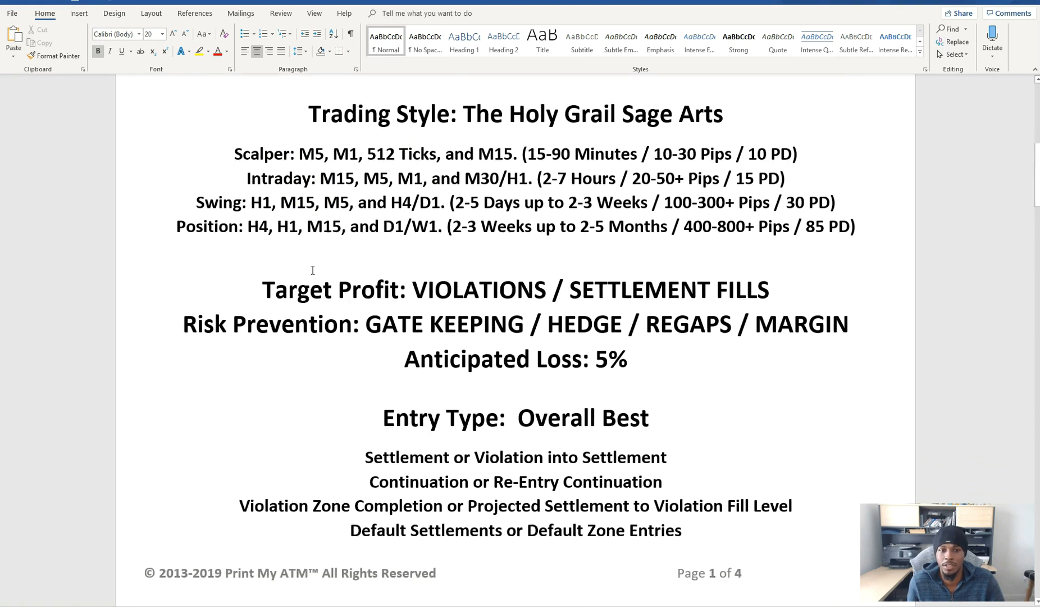
{"action": "scroll", "scroll_direction": "down", "scroll_amount": 3}
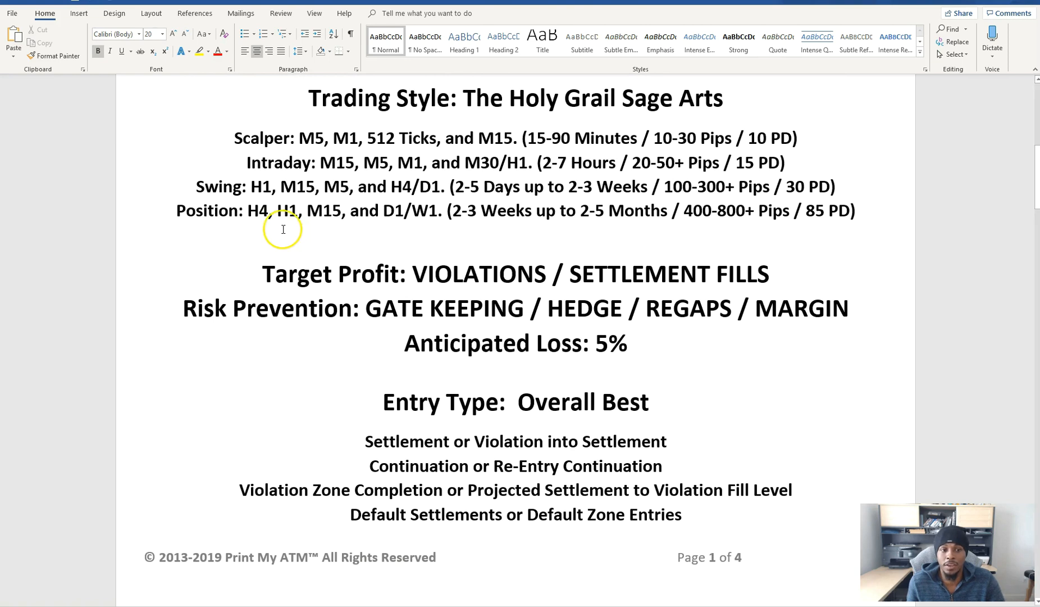
{"action": "mouse_move", "coordinate": [209, 242]}
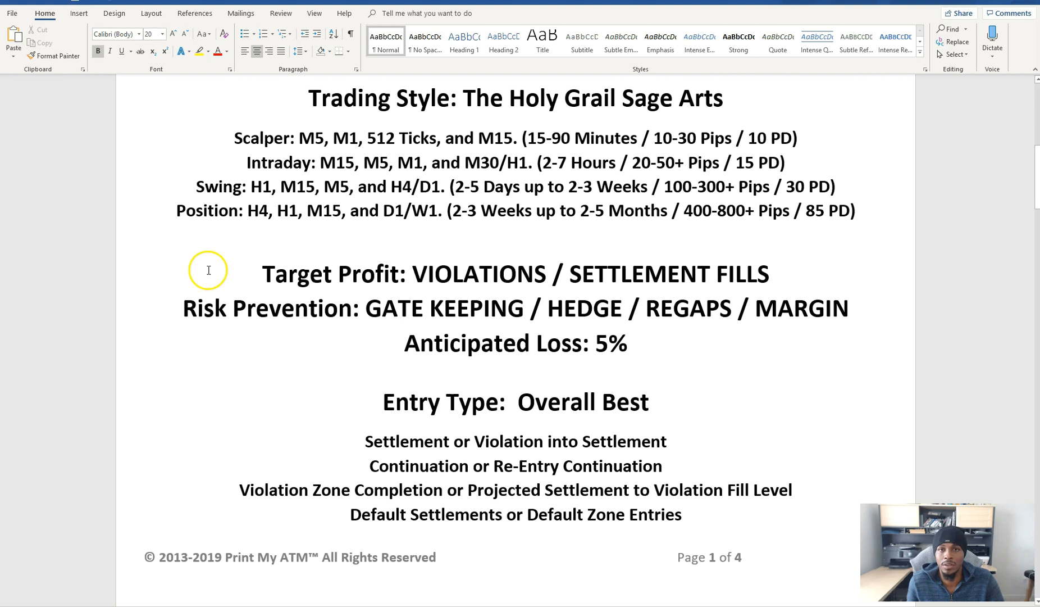
{"action": "scroll", "scroll_direction": "down", "scroll_amount": 3}
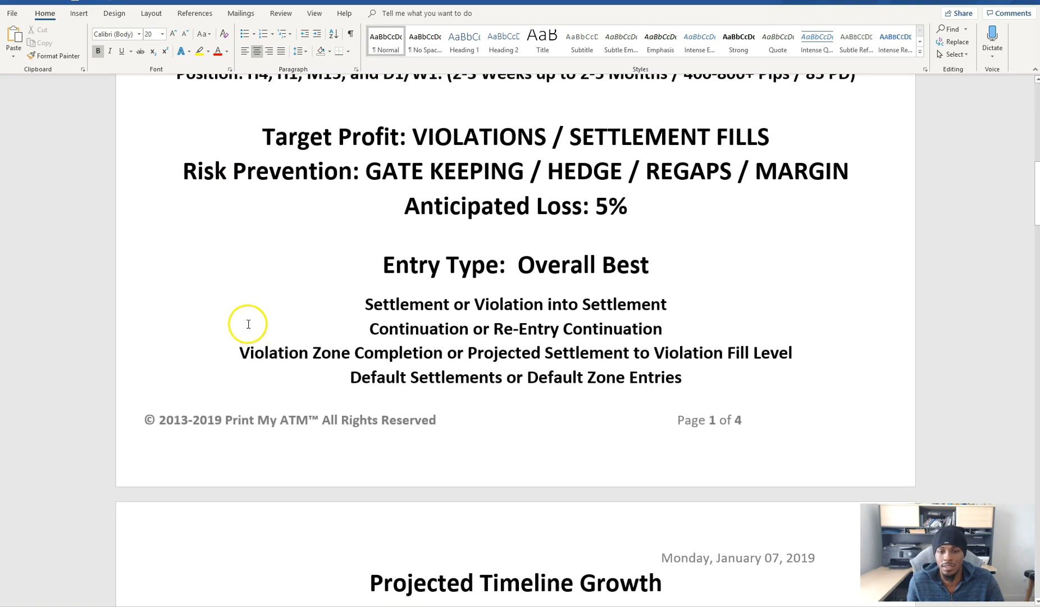
{"action": "mouse_move", "coordinate": [255, 318]}
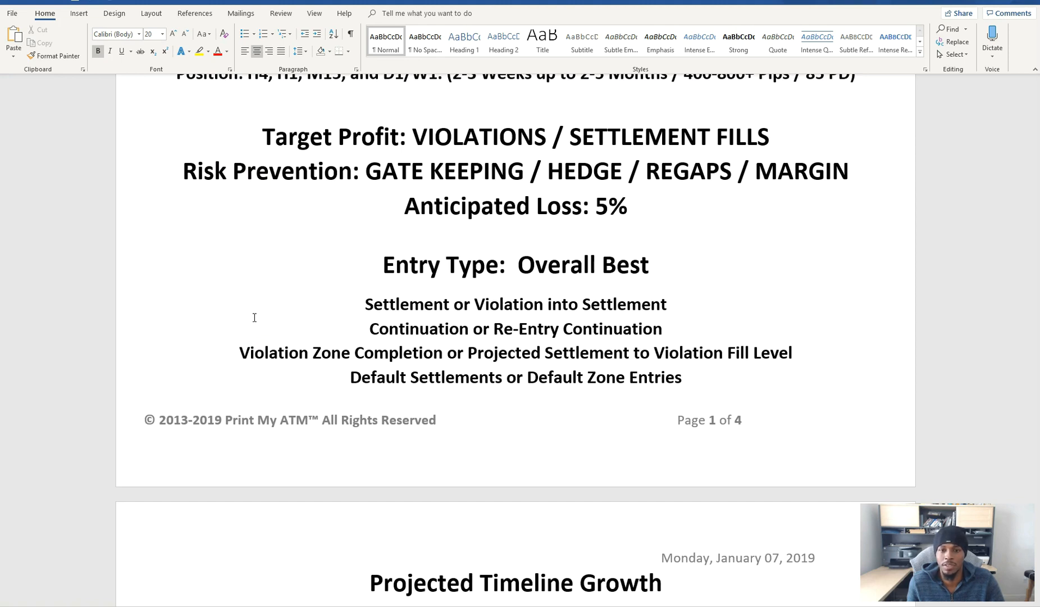
{"action": "scroll", "scroll_direction": "down", "scroll_amount": 3}
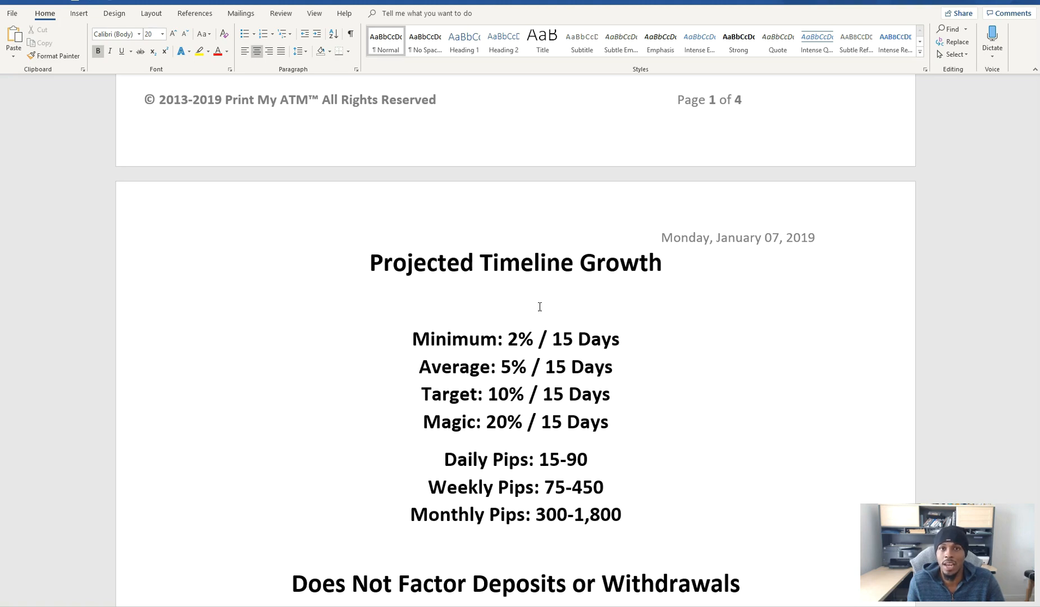
{"action": "mouse_move", "coordinate": [620, 448]}
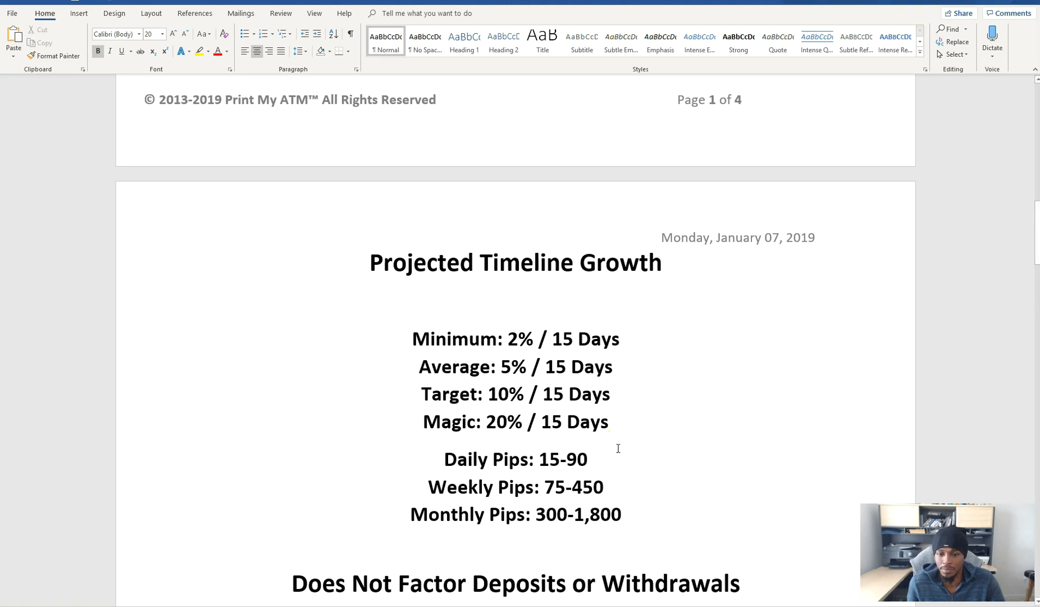
Scroll through Projected Timeline Growth to the FIRST QUARTER chart on page 2.
{"action": "scroll", "scroll_direction": "down", "scroll_amount": 3}
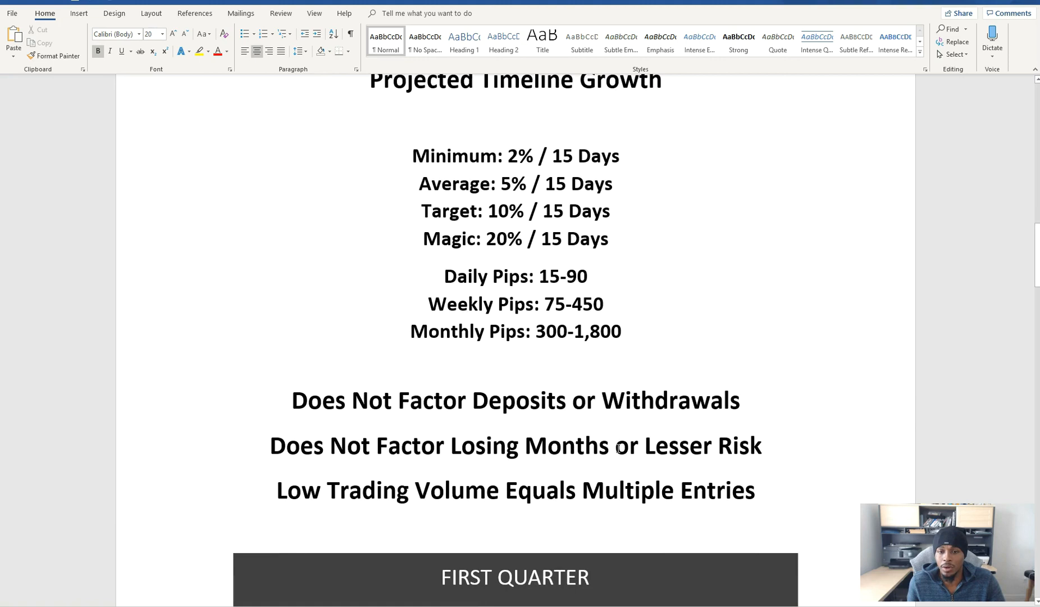
{"action": "scroll", "scroll_direction": "down", "scroll_amount": 3}
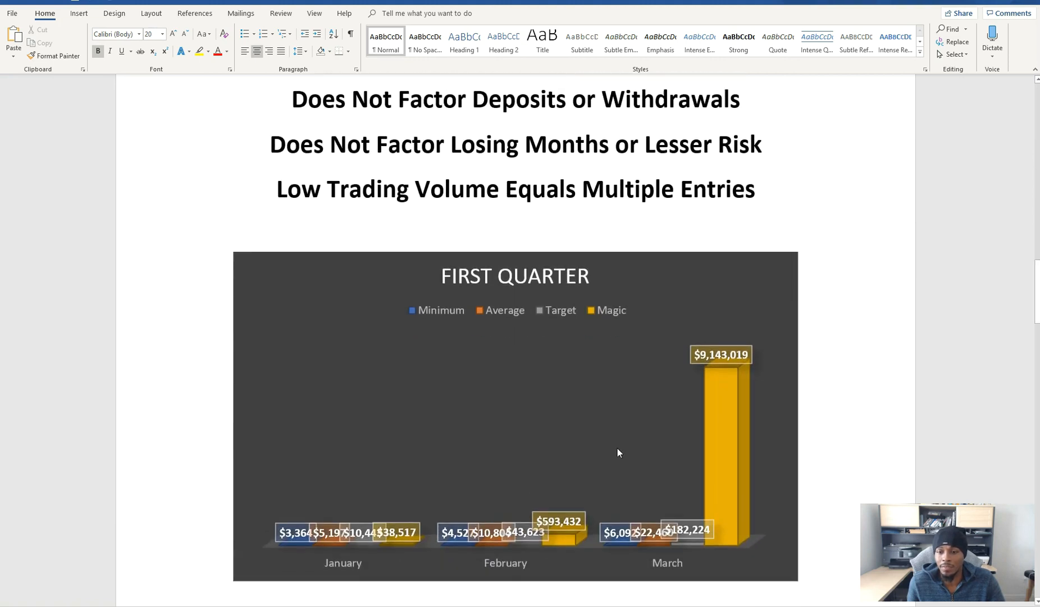
Scroll past the second and third quarter charts to the FOURTH QUARTER chart and conclusion.
{"action": "scroll", "scroll_direction": "down", "scroll_amount": 3}
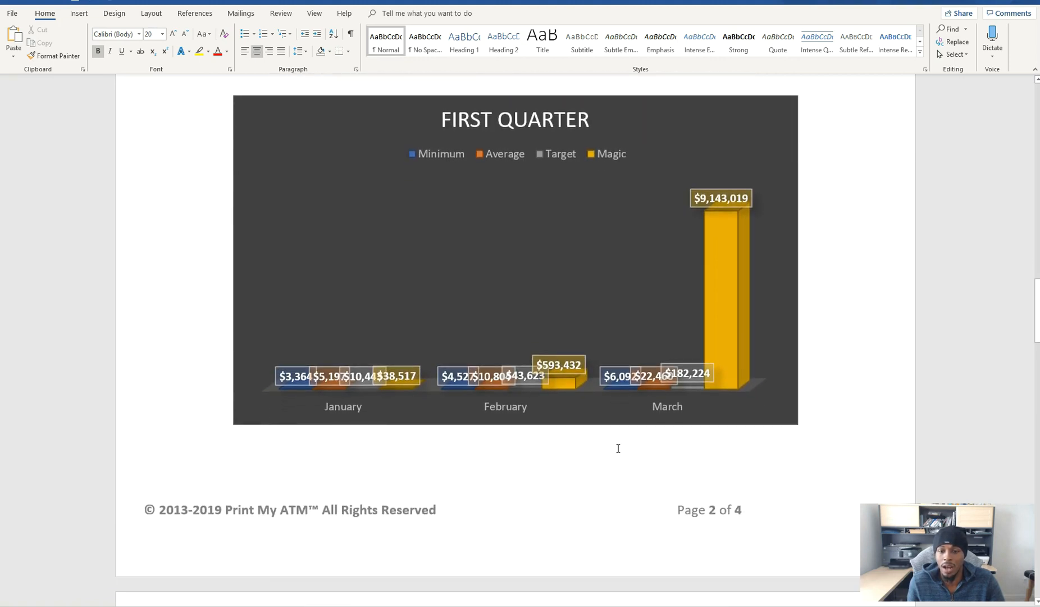
{"action": "scroll", "scroll_direction": "down", "scroll_amount": 3}
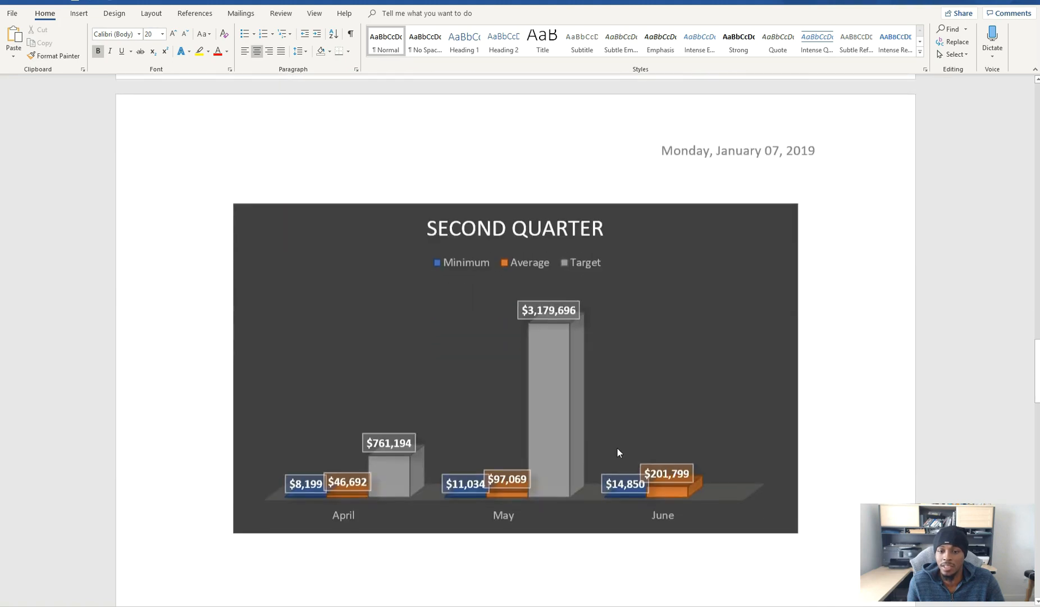
{"action": "scroll", "scroll_direction": "down", "scroll_amount": 3}
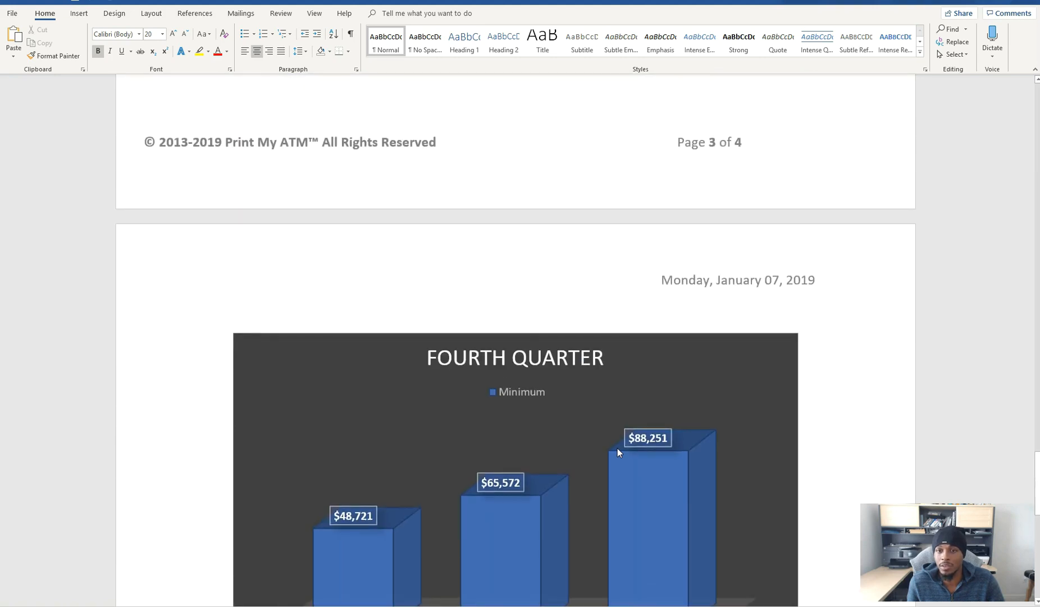
{"action": "scroll", "scroll_direction": "down", "scroll_amount": 3}
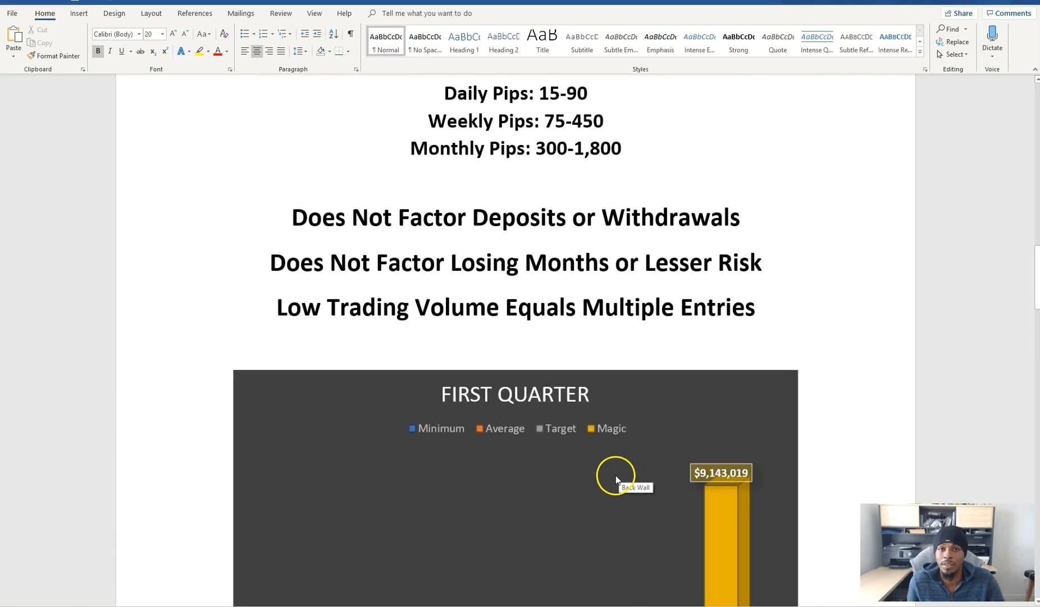
{"action": "scroll", "scroll_direction": "down", "scroll_amount": 3}
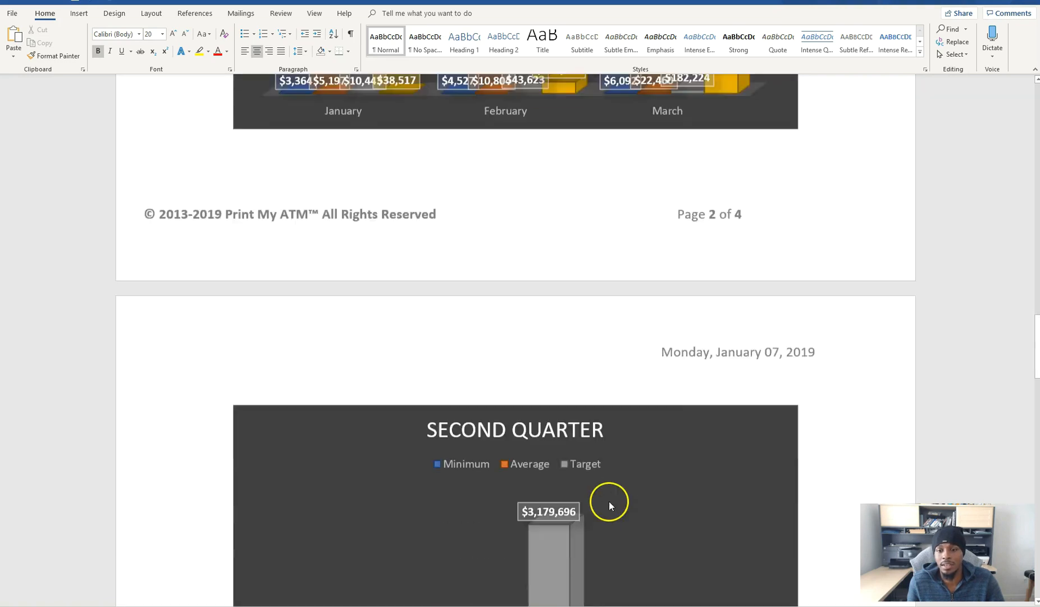
{"action": "scroll", "scroll_direction": "down", "scroll_amount": 3}
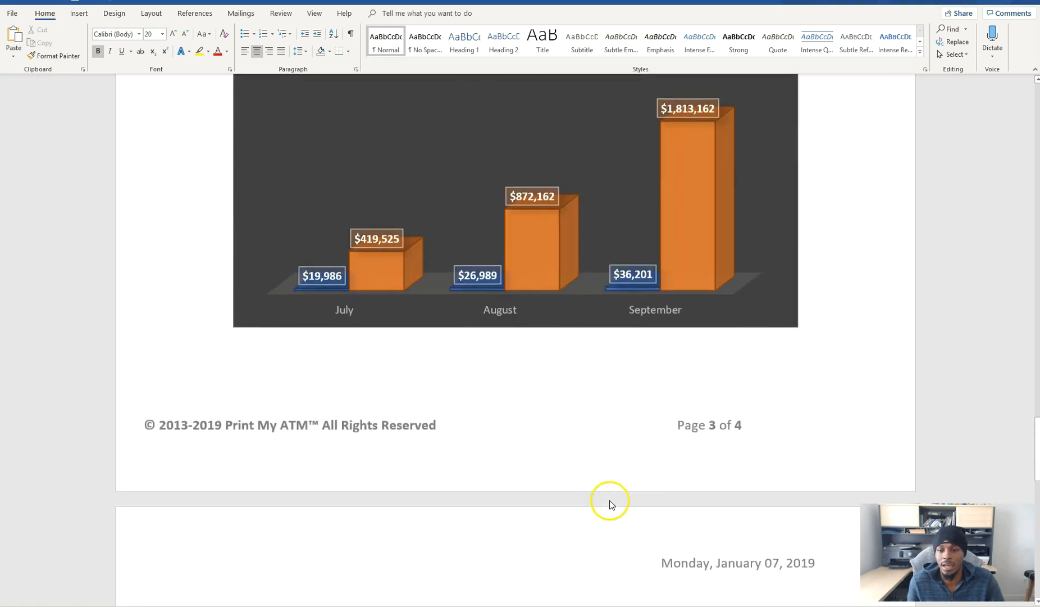
{"action": "scroll", "scroll_direction": "down", "scroll_amount": 3}
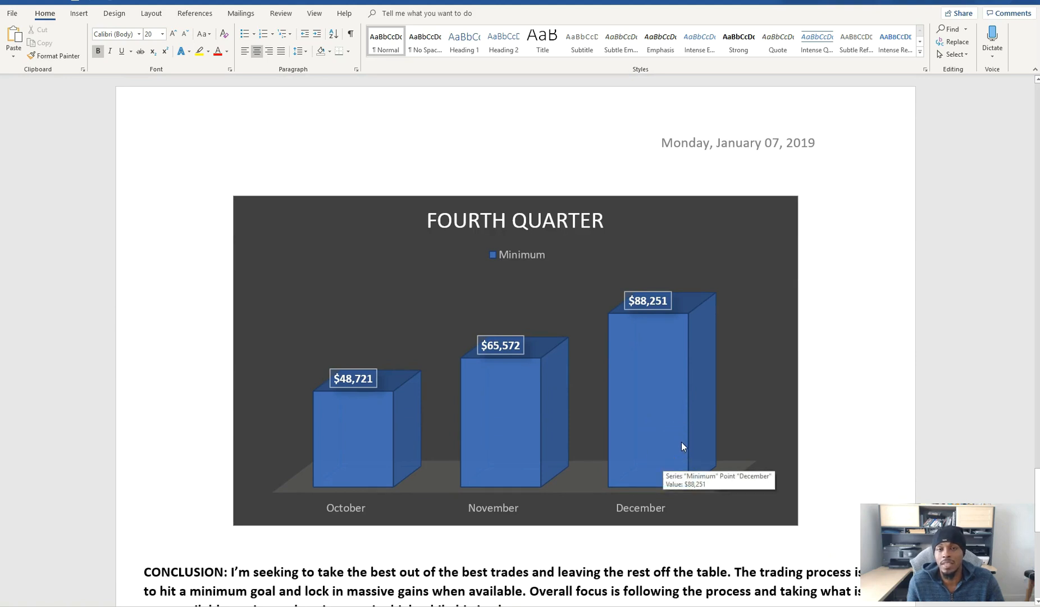
{"action": "mouse_move", "coordinate": [845, 431]}
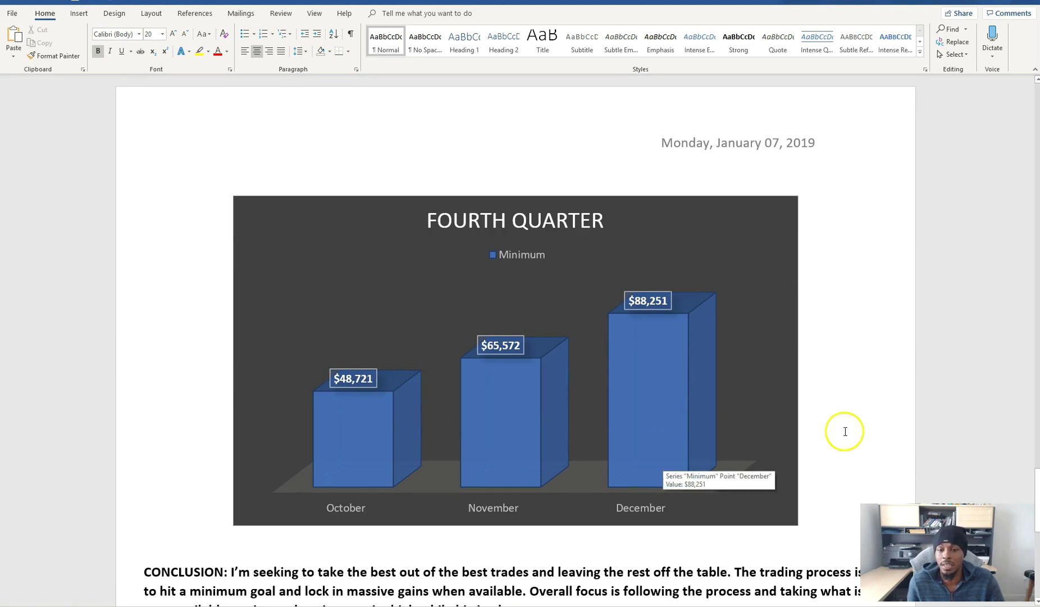
{"action": "mouse_move", "coordinate": [827, 412]}
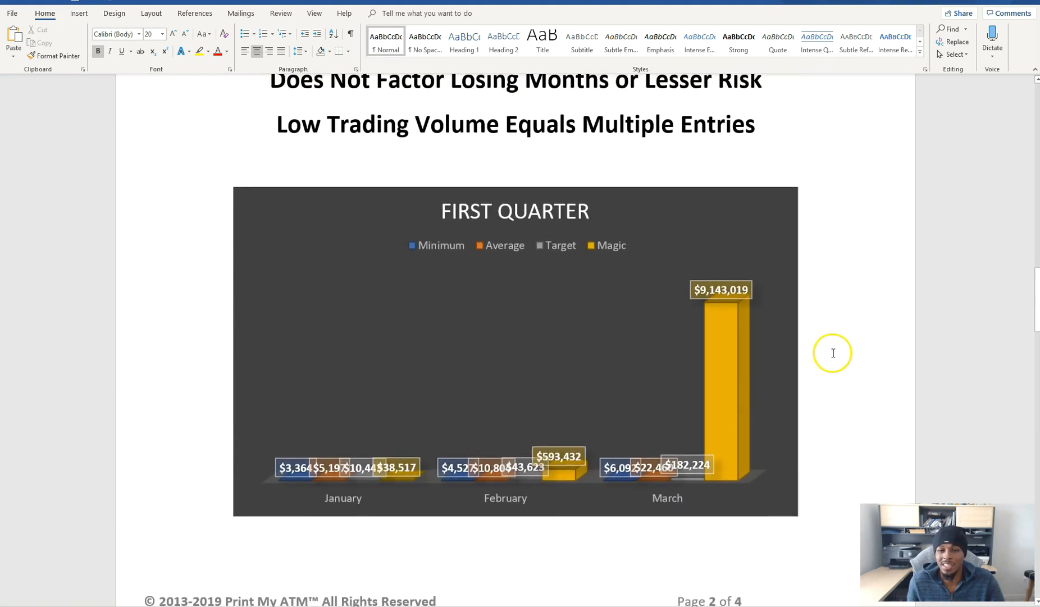
{"action": "mouse_move", "coordinate": [847, 392]}
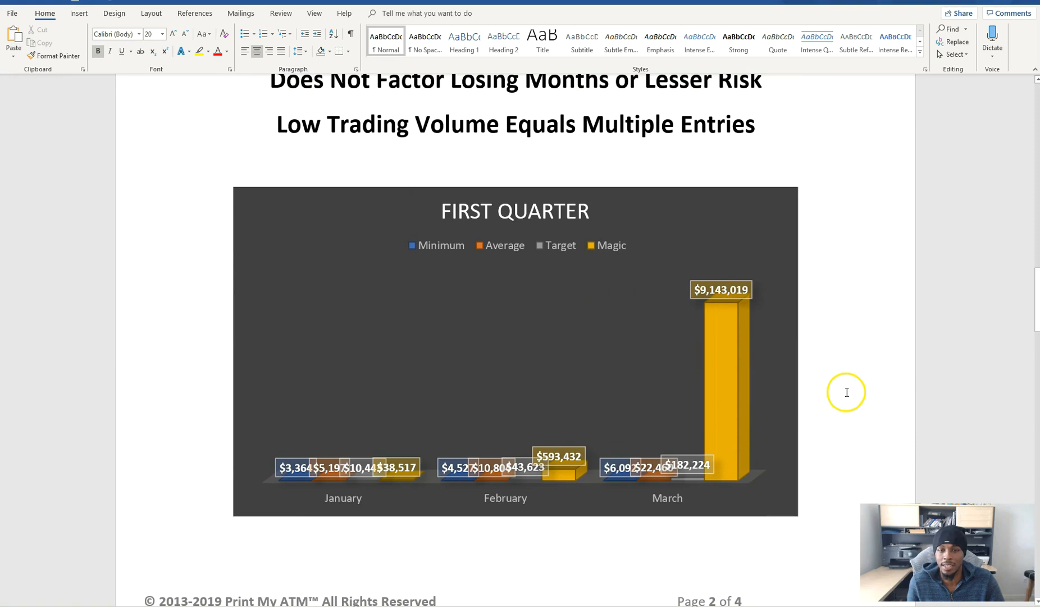
{"action": "mouse_move", "coordinate": [842, 393]}
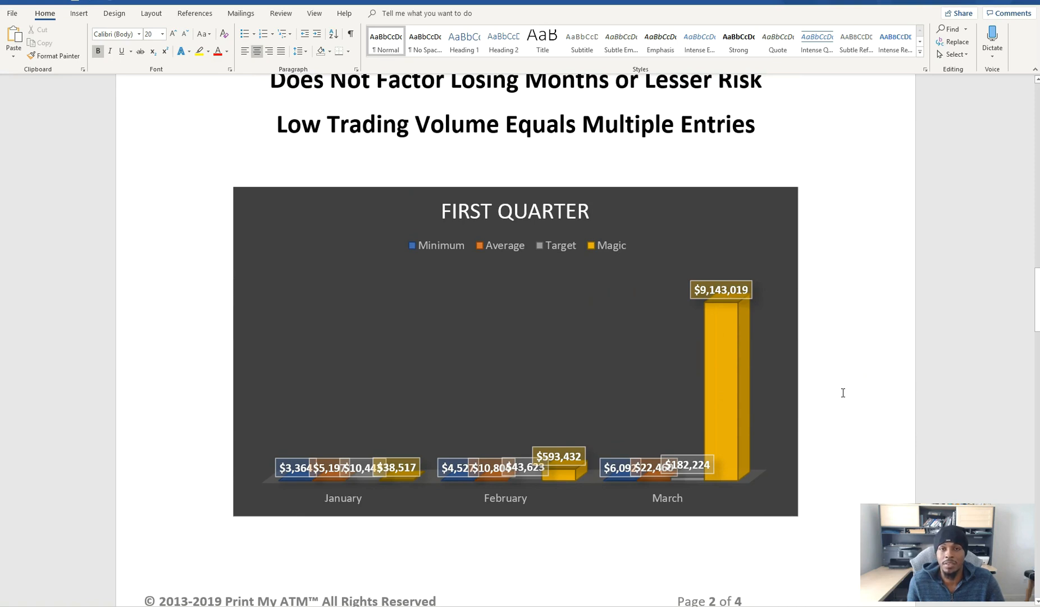
Review the quarterly charts again, ending at the Projected Timeline Growth notes above FIRST QUARTER.
{"action": "scroll", "scroll_direction": "down", "scroll_amount": 3}
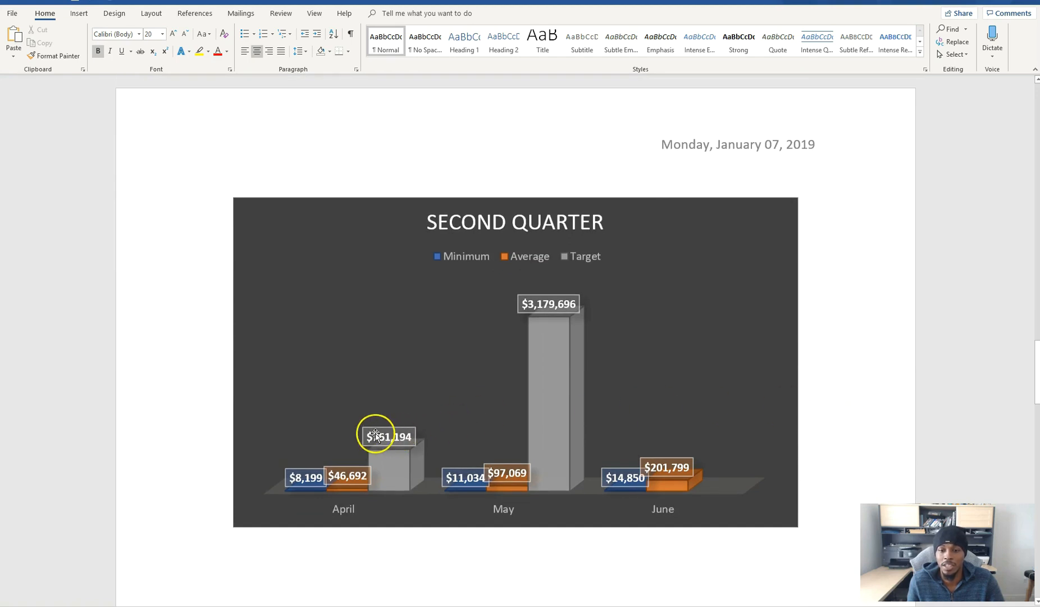
{"action": "mouse_move", "coordinate": [688, 480]}
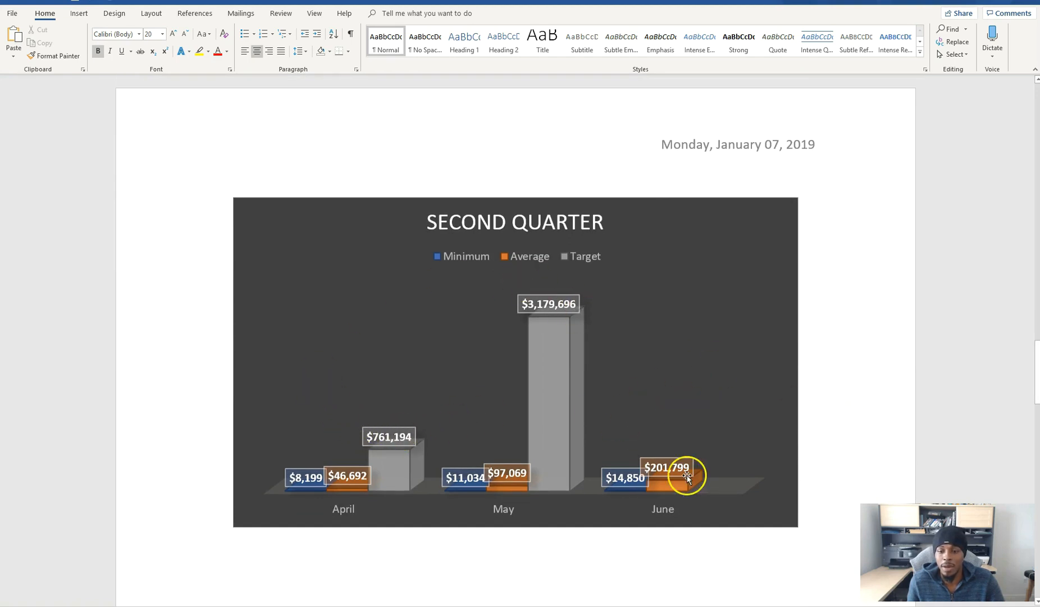
{"action": "scroll", "scroll_direction": "down", "scroll_amount": 3}
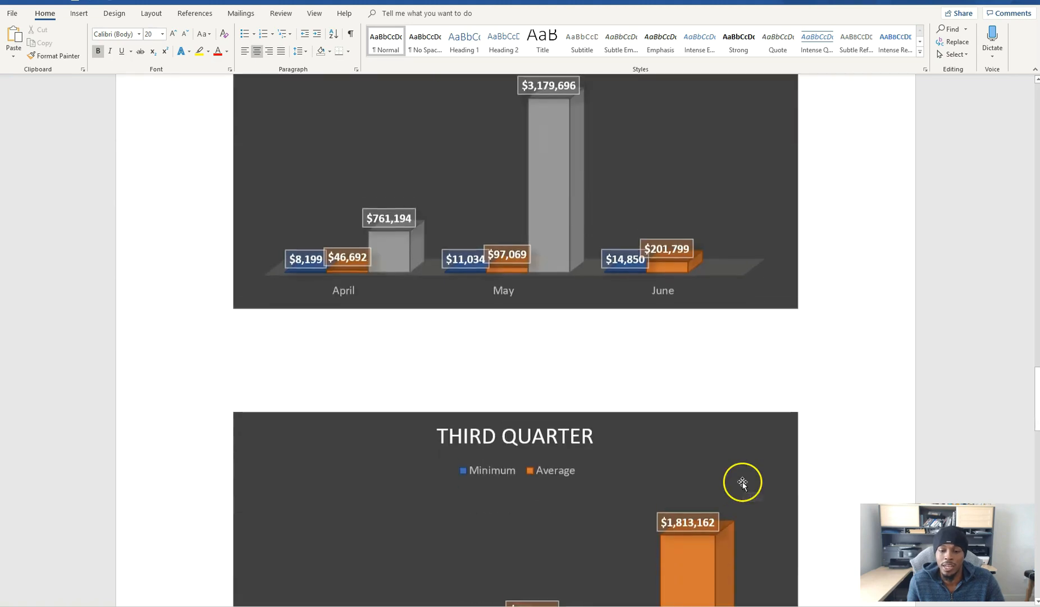
{"action": "scroll", "scroll_direction": "down", "scroll_amount": 3}
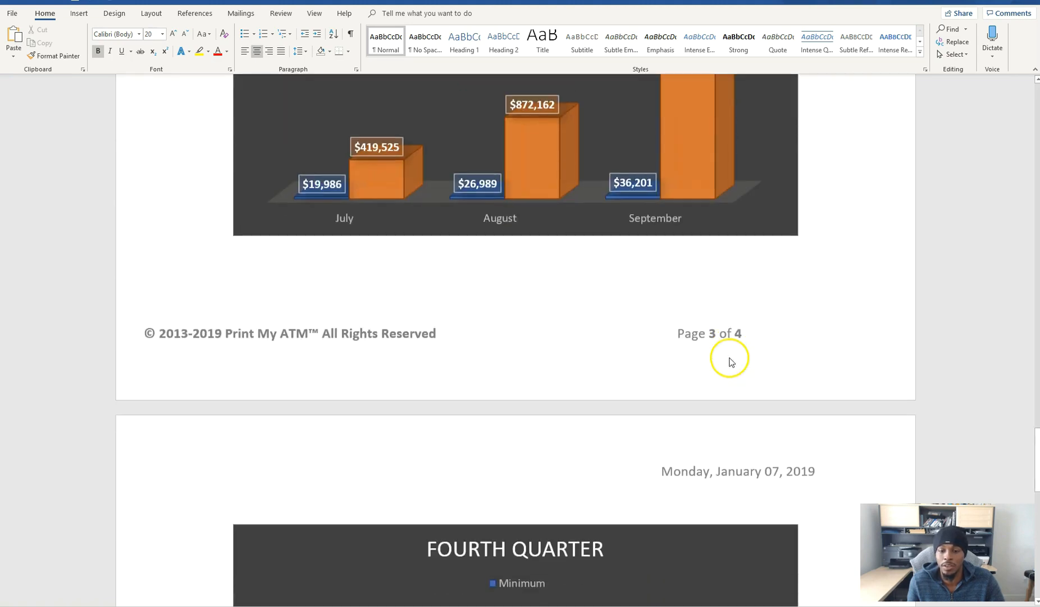
{"action": "scroll", "scroll_direction": "down", "scroll_amount": 3}
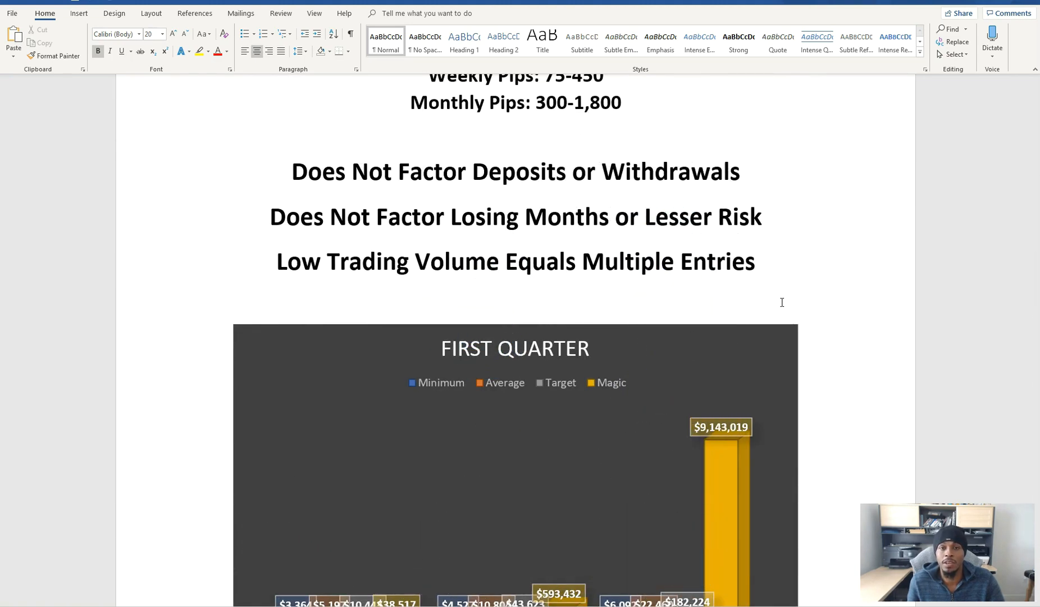